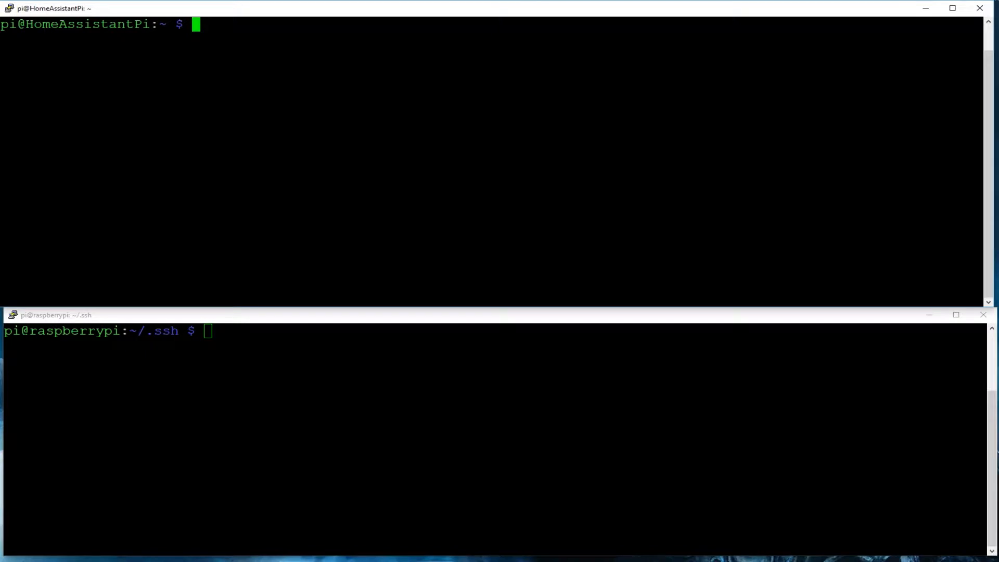
Run ssh-keygen -t rsa -C hass@pi with the default file and an empty passphrase
{"action": "type", "text": "ssh-keygen -t"}
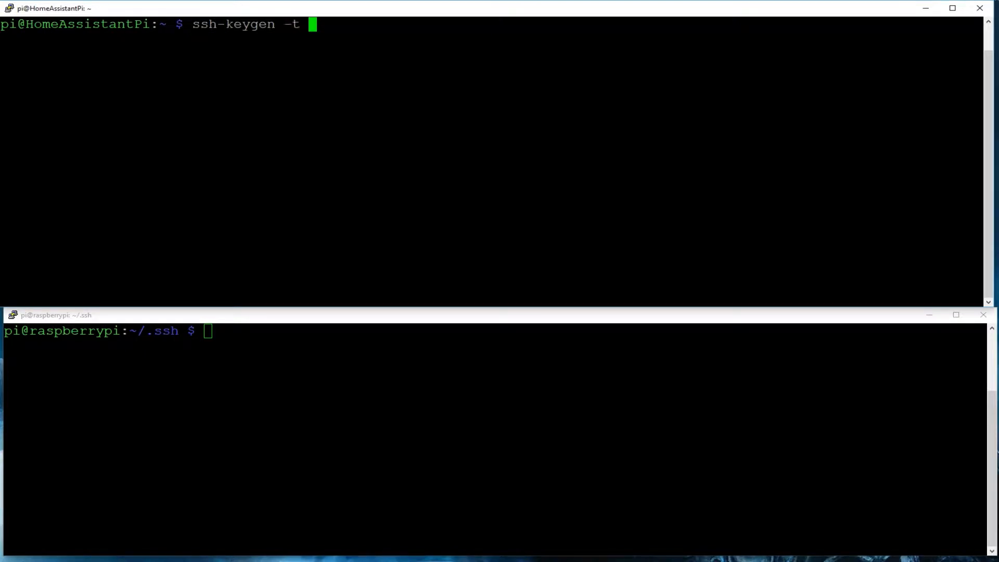
{"action": "type", "text": "rsa -c"}
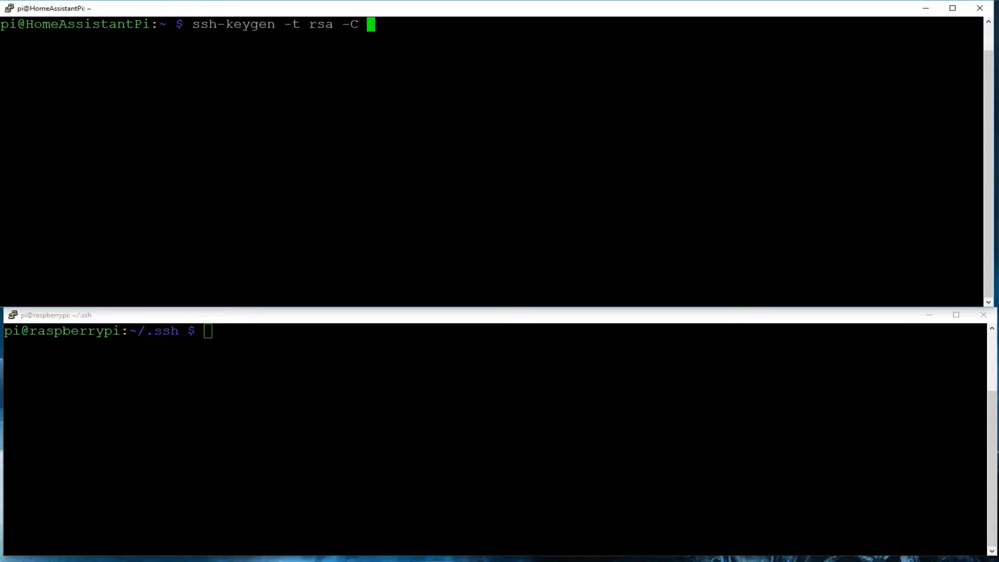
{"action": "type", "text": "hass@pi"}
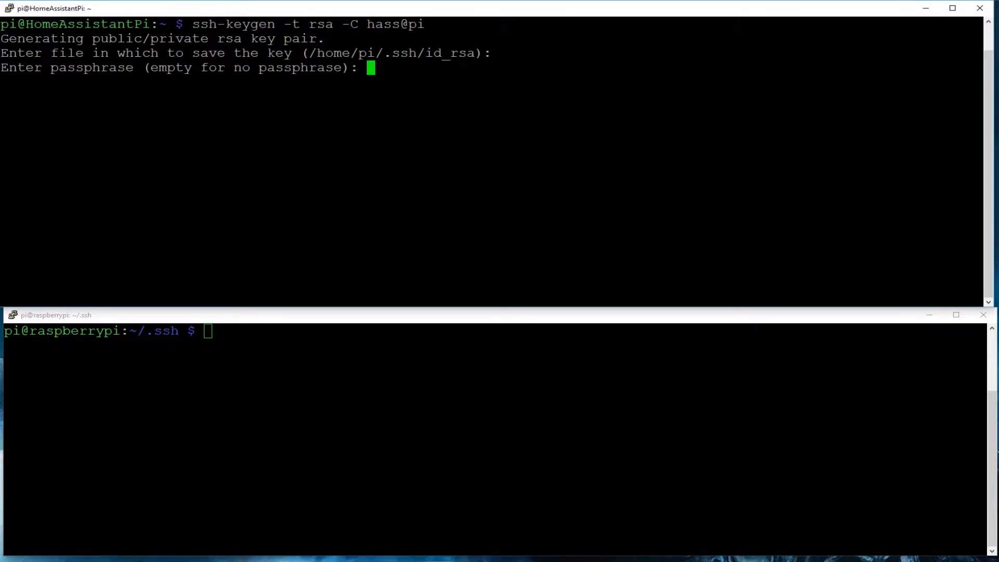
{"action": "key", "text": "enter"}
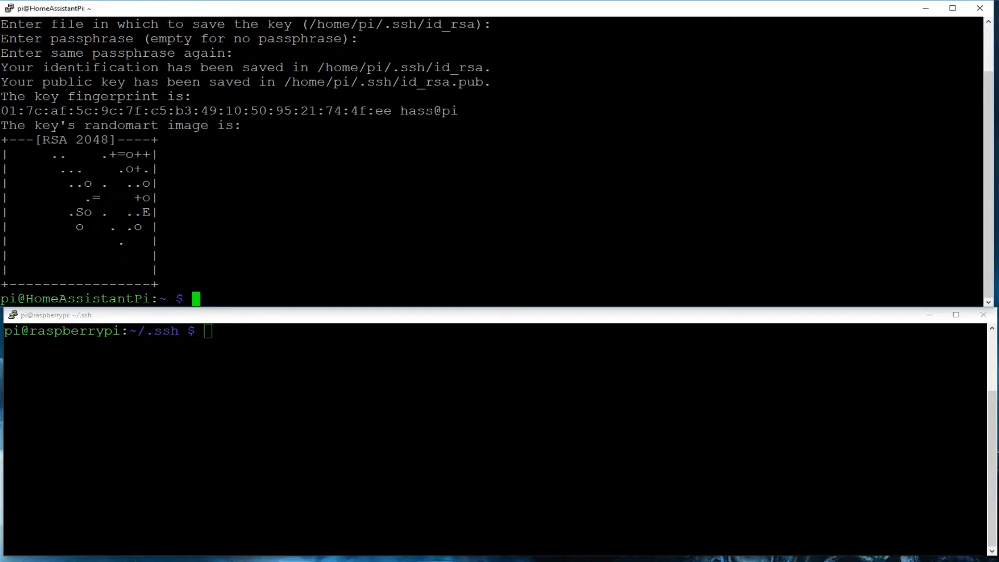
{"action": "type", "text": "ss"}
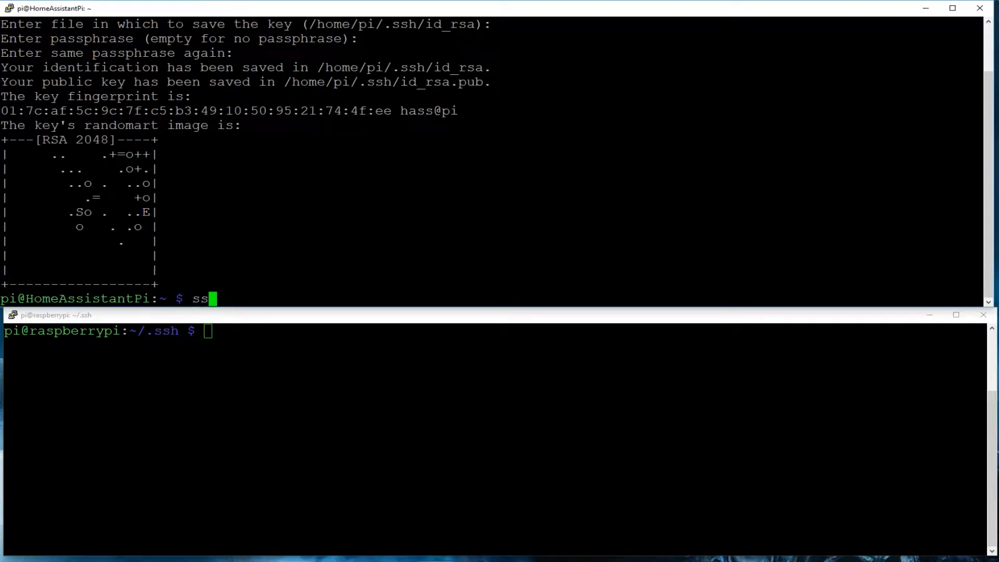
Switch to a bash shell as homeassistant via sudo su -s /bin/bash
{"action": "type", "text": "sudo su"}
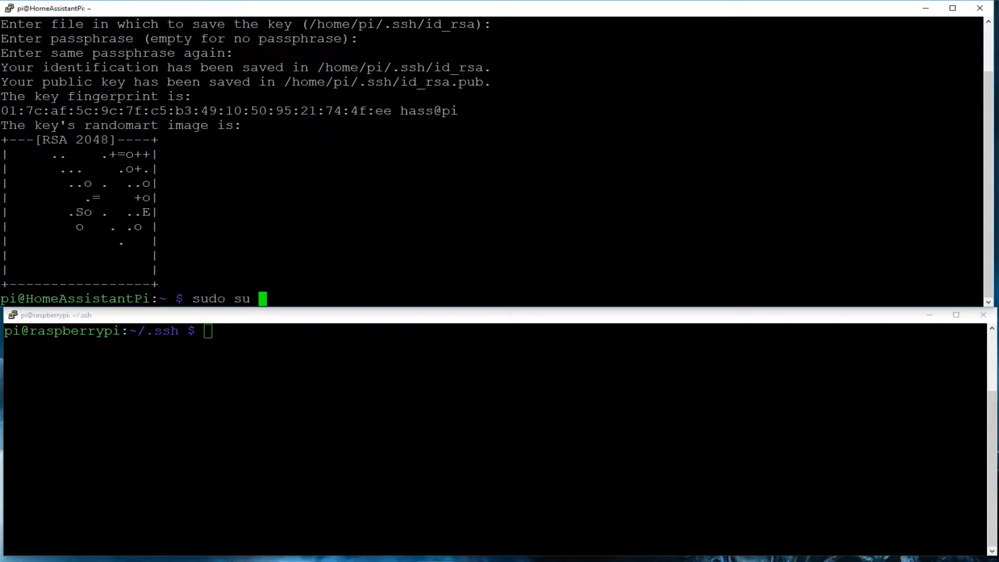
{"action": "type", "text": "-s /bin/bash homeassistant"}
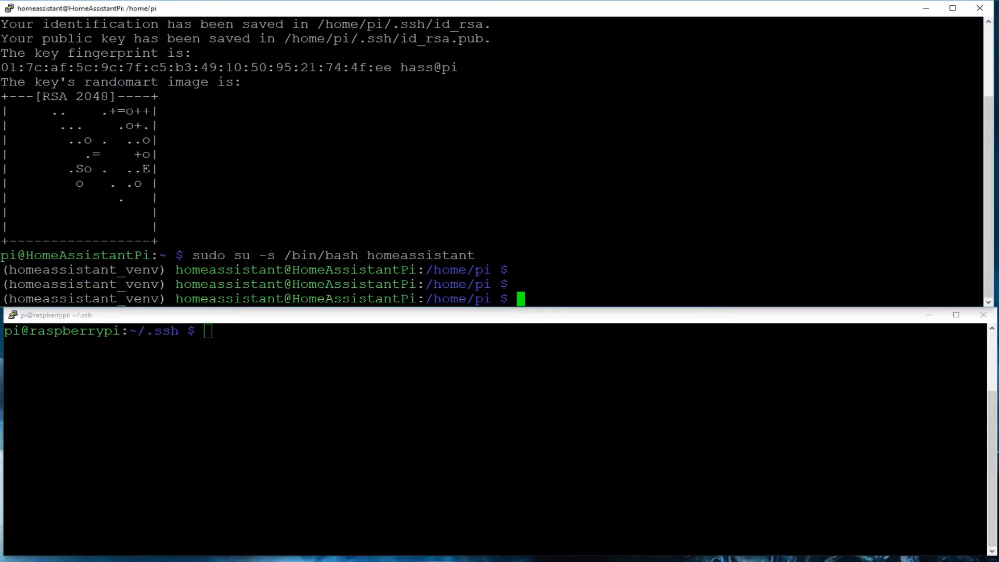
Start ssh-keygen -t rsa -C hass@pi as homeassistant, then move up to /home
{"action": "type", "text": "ssh"}
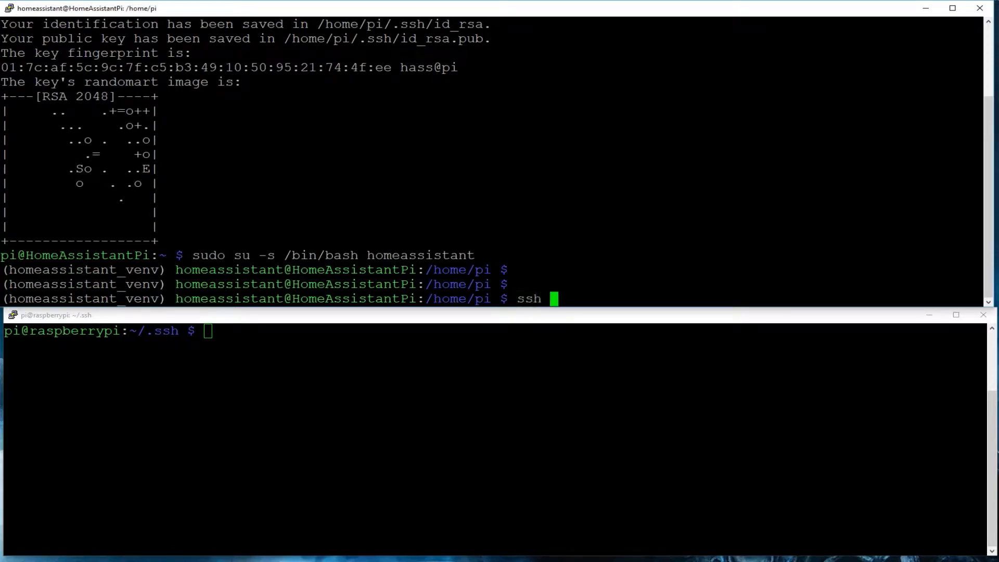
{"action": "type", "text": "-keygen -"}
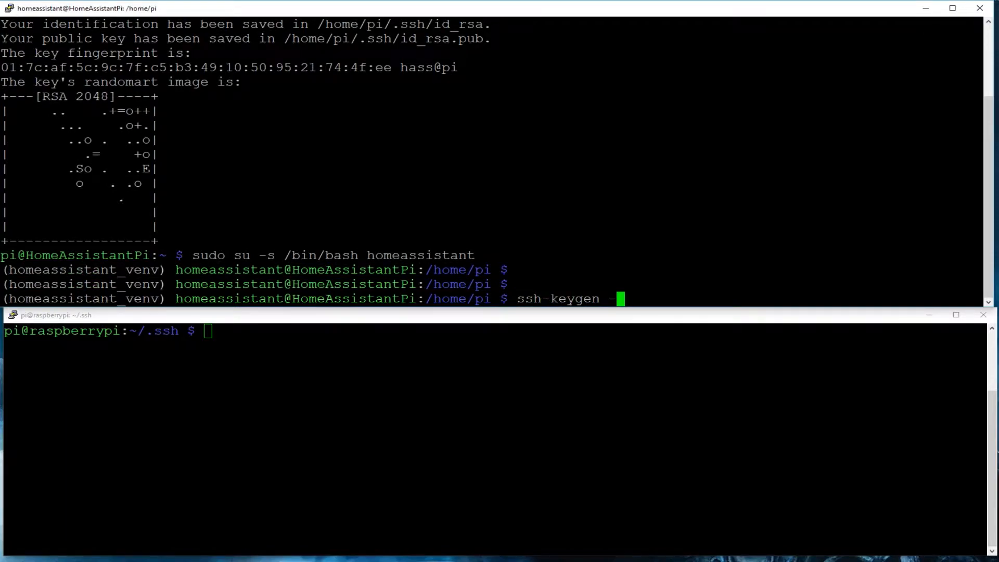
{"action": "type", "text": "t rsa -C"}
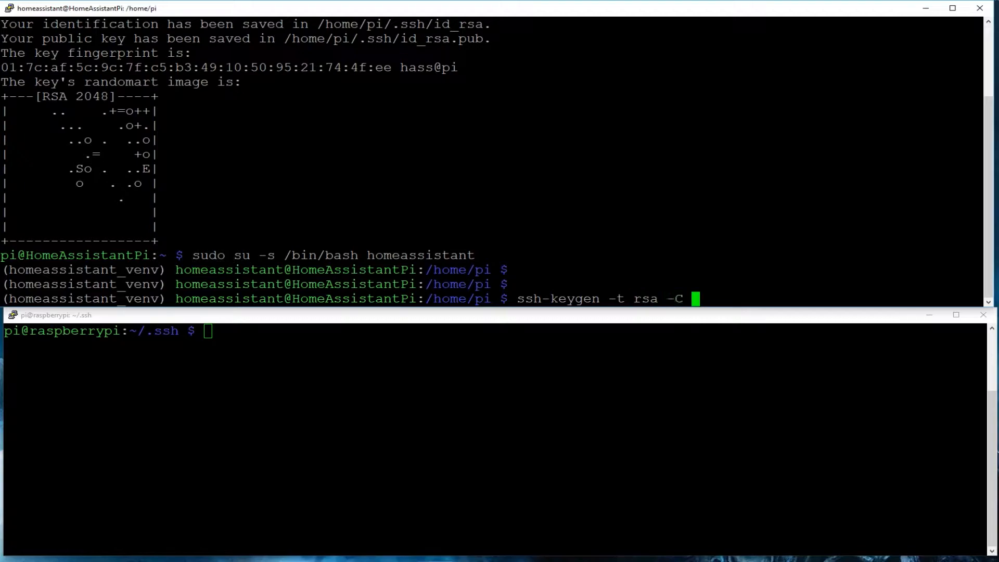
{"action": "type", "text": "hass@pi"}
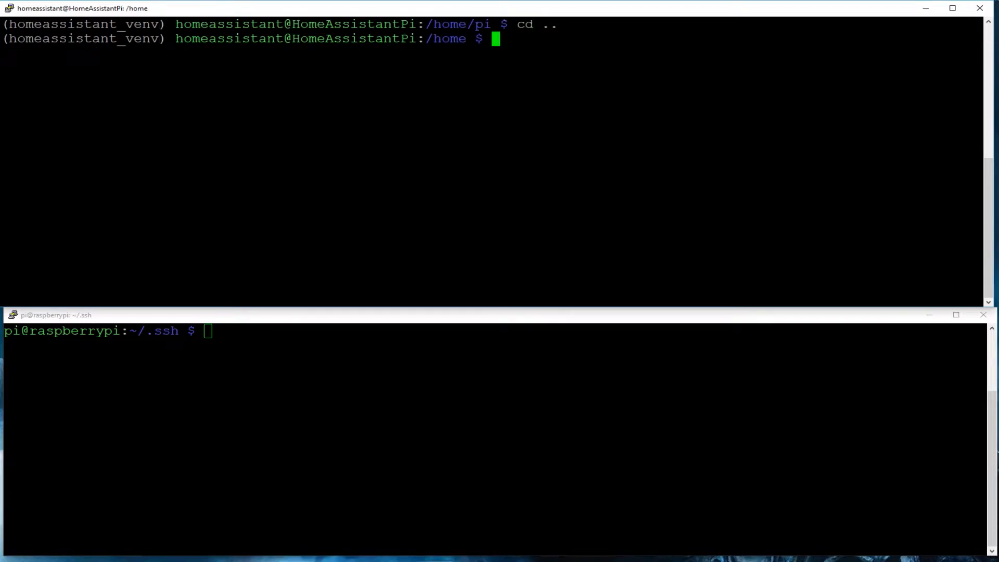
{"action": "type", "text": "e"}
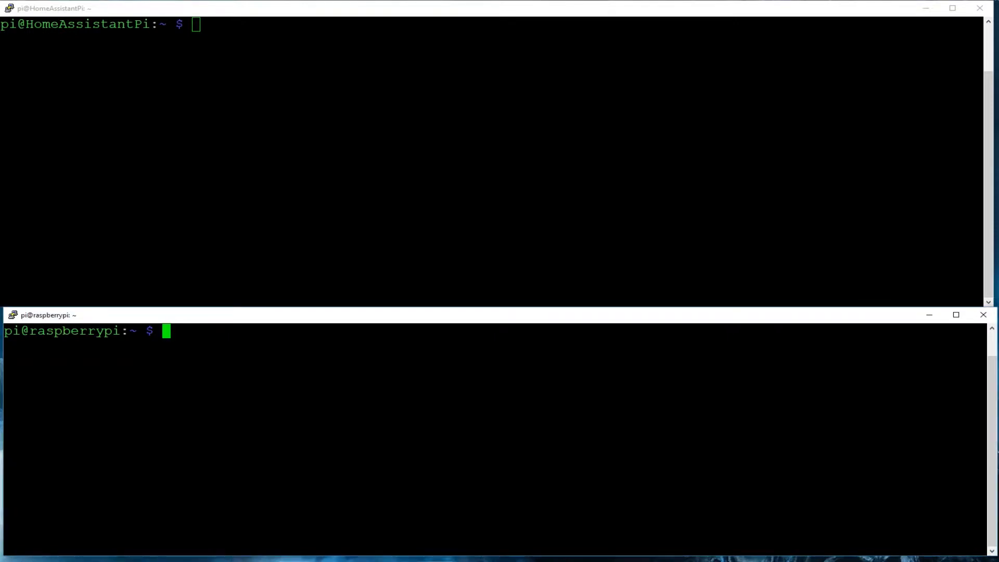
Create ~/.ssh on raspberrypi with install -d -m 700
{"action": "type", "text": "install -d -m"}
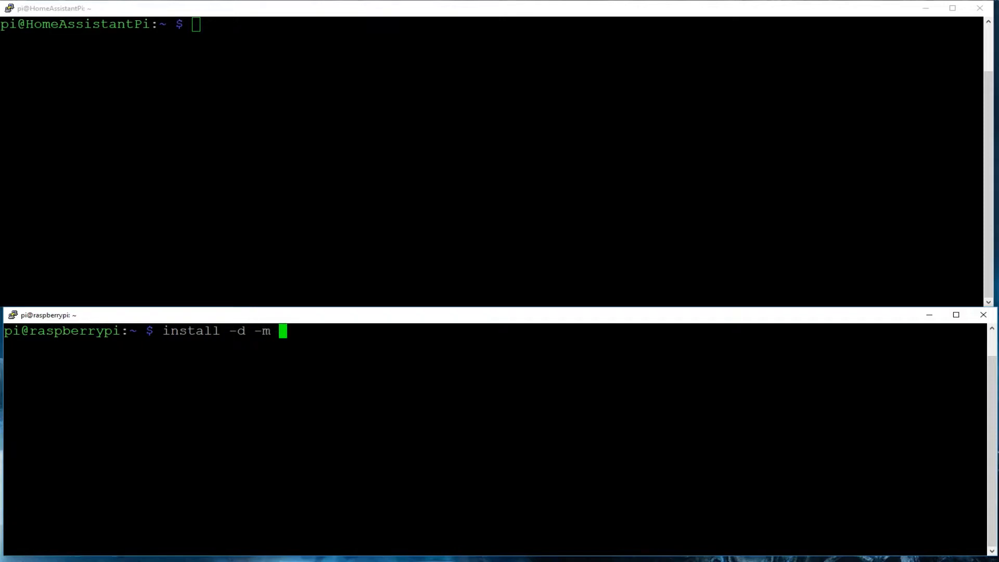
{"action": "type", "text": "700 ~"}
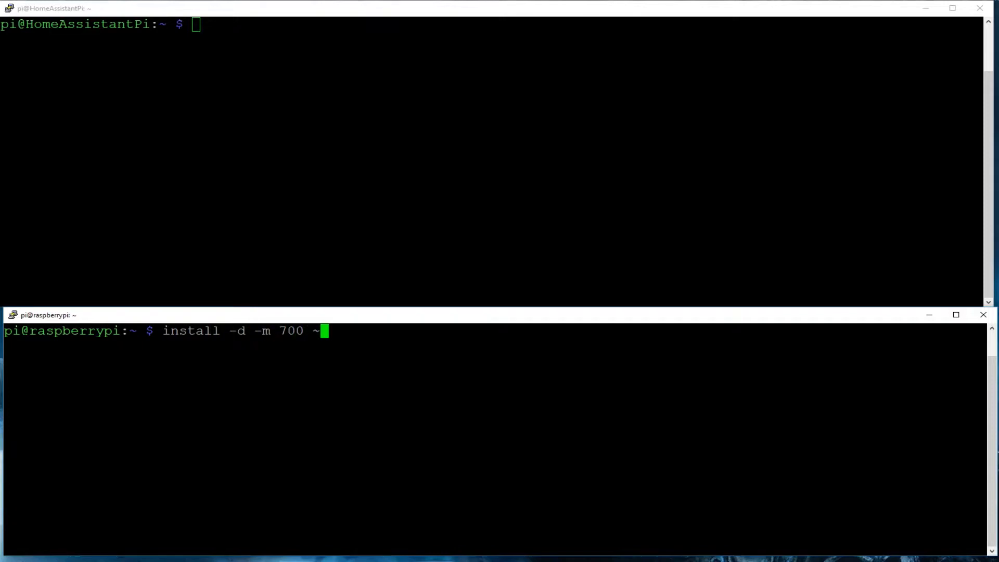
{"action": "type", "text": "/.ss"}
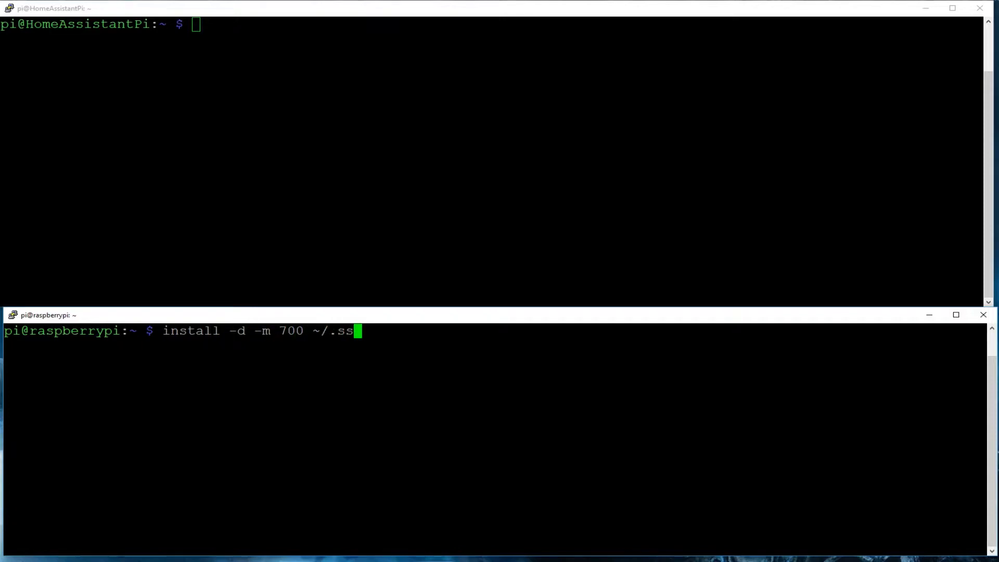
{"action": "key", "text": "Backspace"}
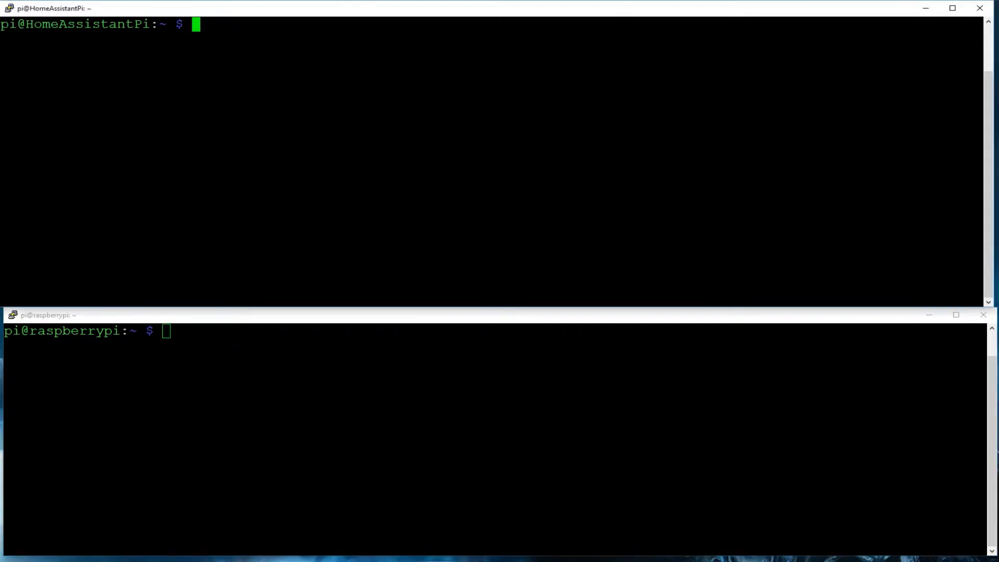
{"action": "type", "text": "cat ~/"}
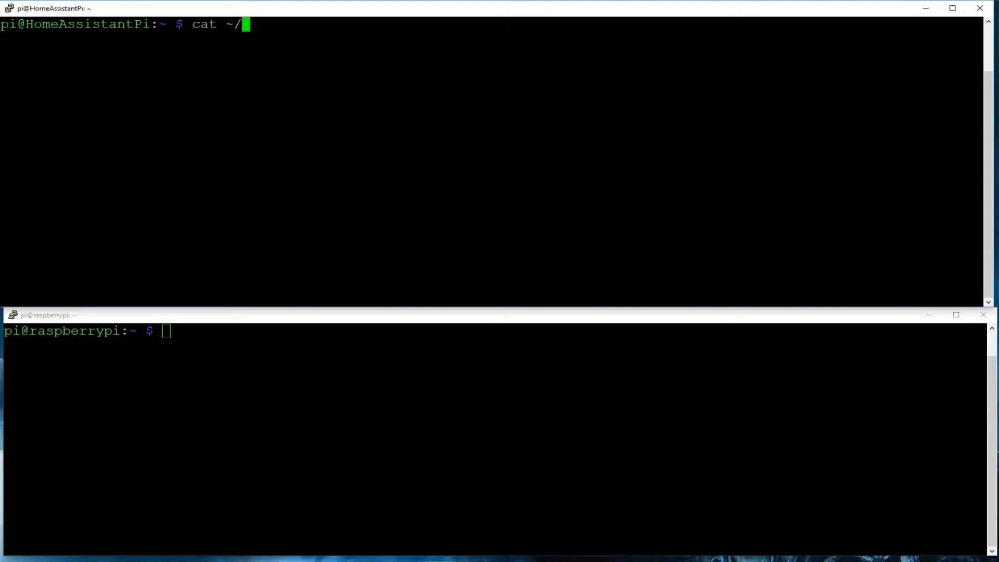
{"action": "type", "text": ".ssh/id_"}
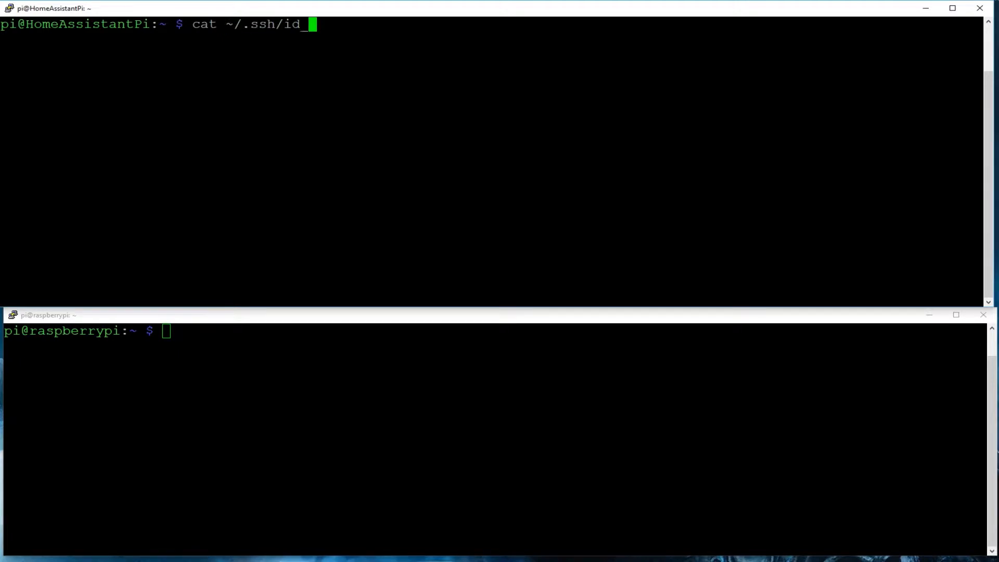
{"action": "type", "text": "rsa.pub |"}
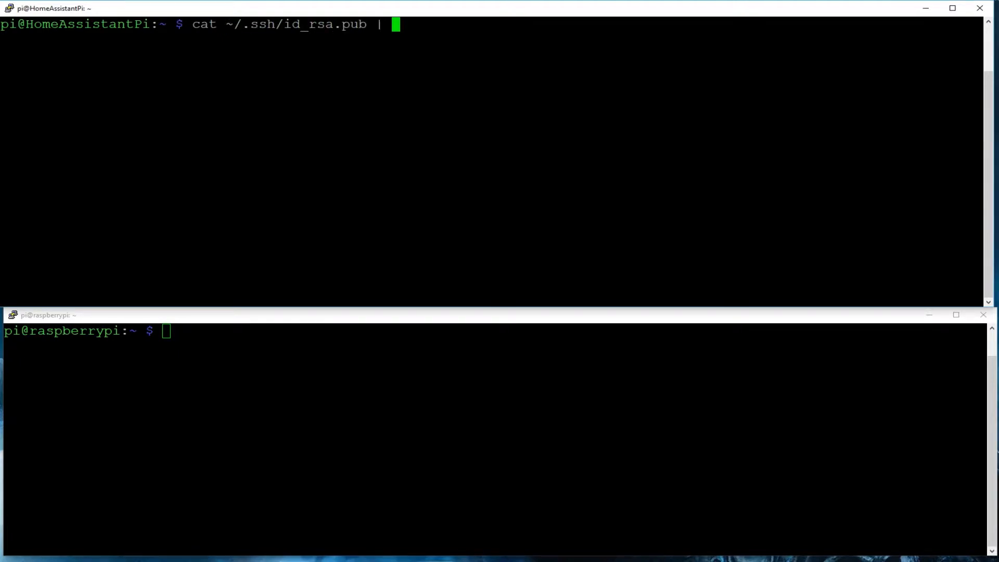
{"action": "type", "text": "ssh"}
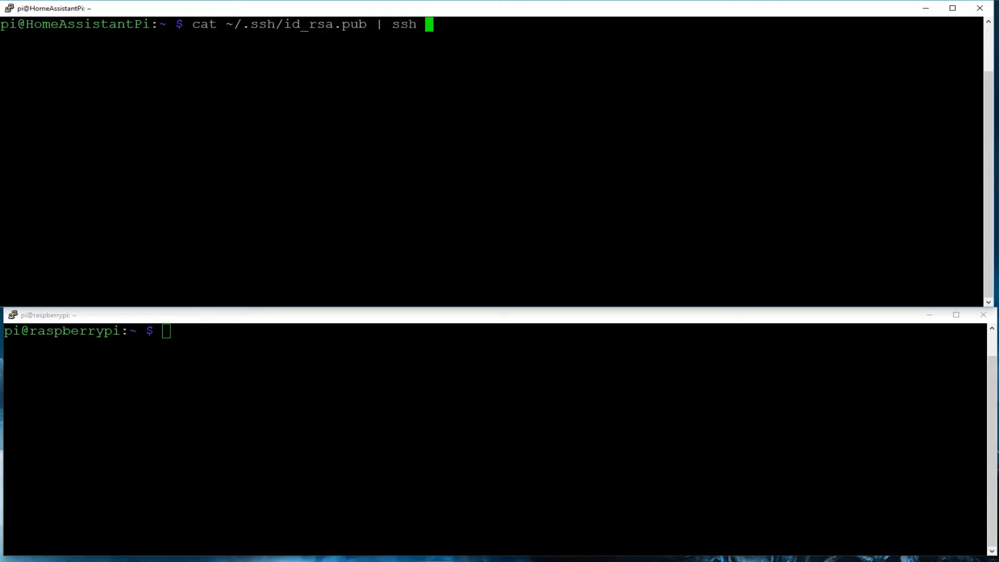
{"action": "type", "text": "pi@19"}
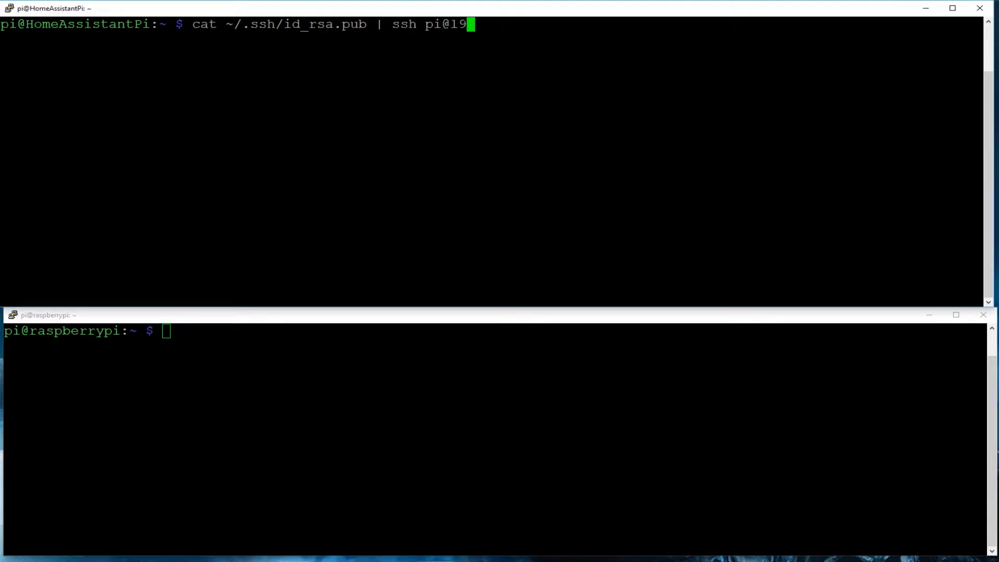
{"action": "type", "text": "2.168.1.48"}
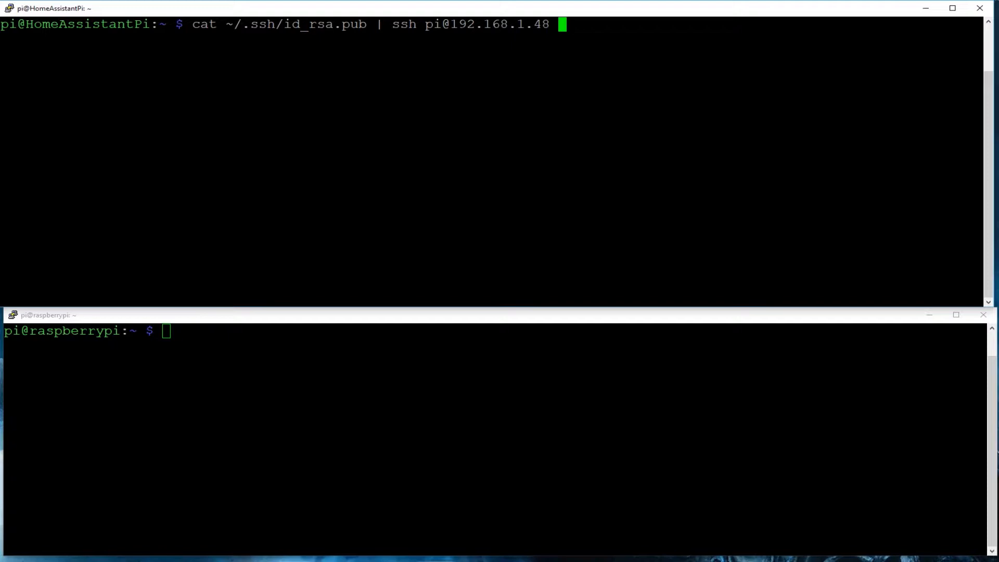
Append the key to the remote .ssh/authorized_keys with 'cat >>', then begin sudo su
{"action": "type", "text": "'cat >>"}
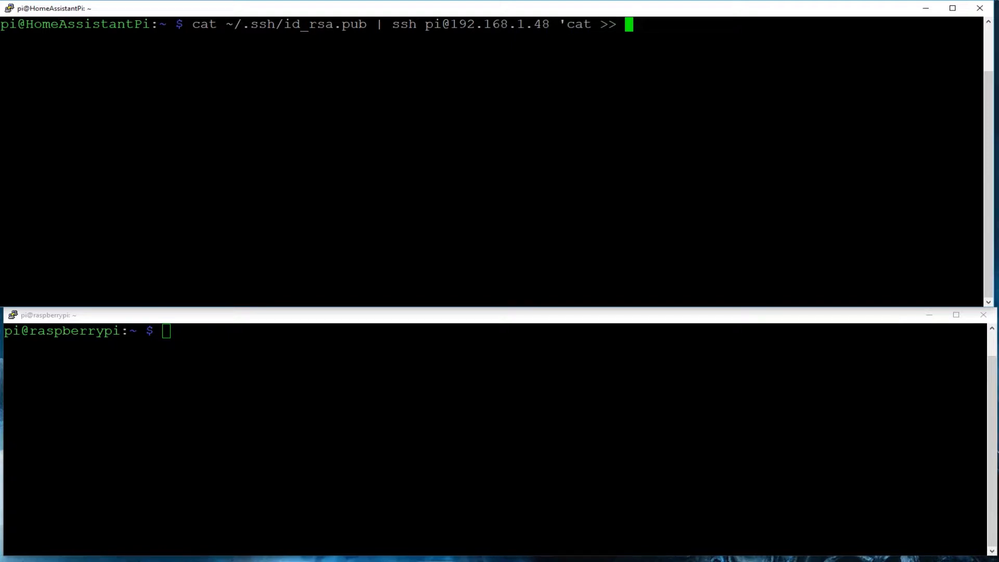
{"action": "type", "text": ".ssh/author"}
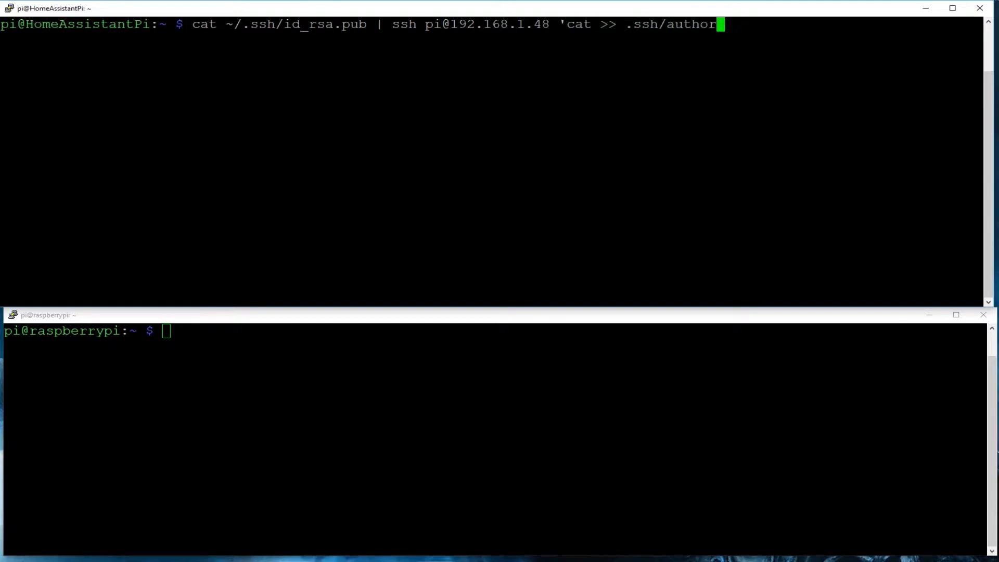
{"action": "type", "text": "ized_keys"}
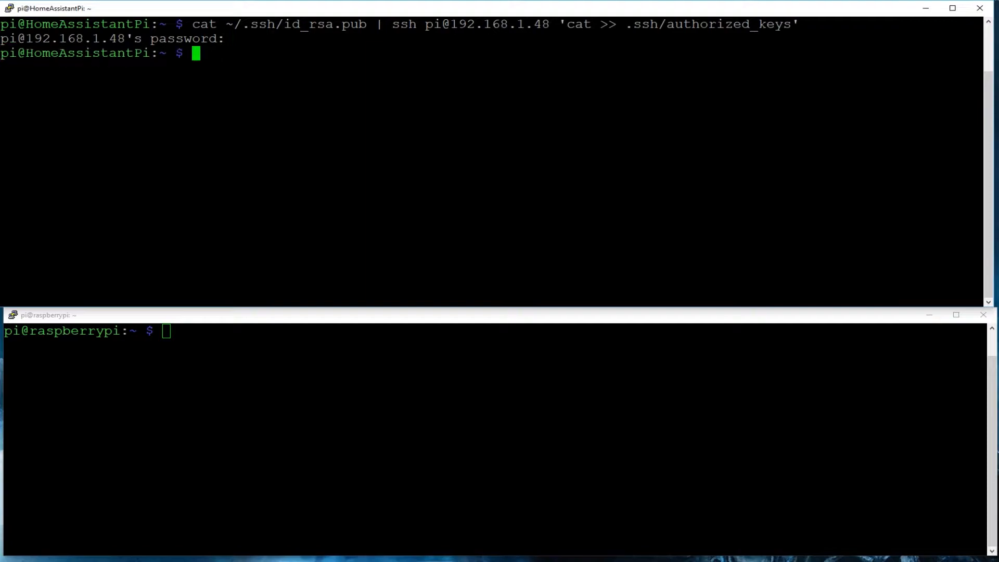
{"action": "type", "text": "sudo su"}
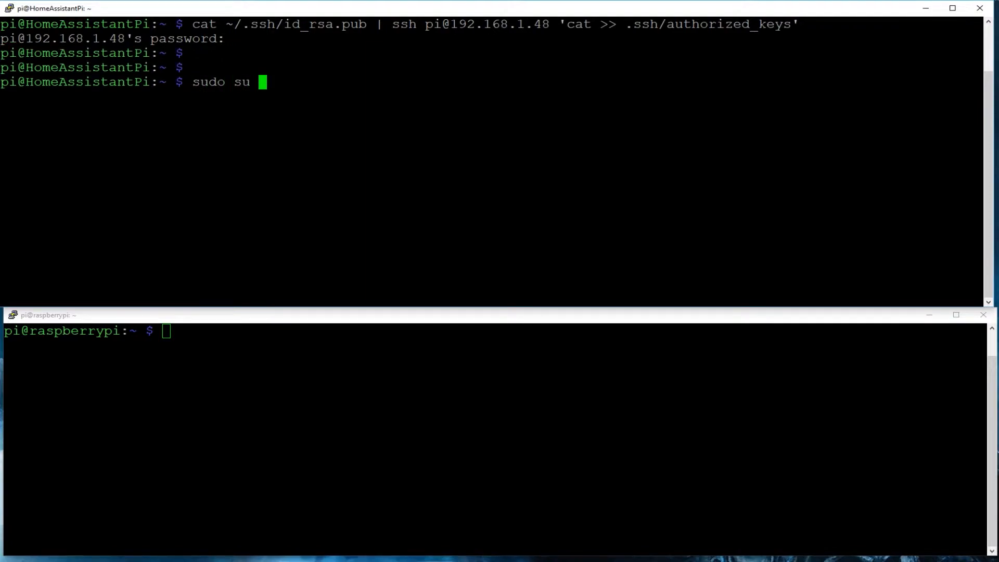
Run sudo su -s /bin/bash homeassistant, correcting the misspelled user name
{"action": "type", "text": "-s /bin/bash"}
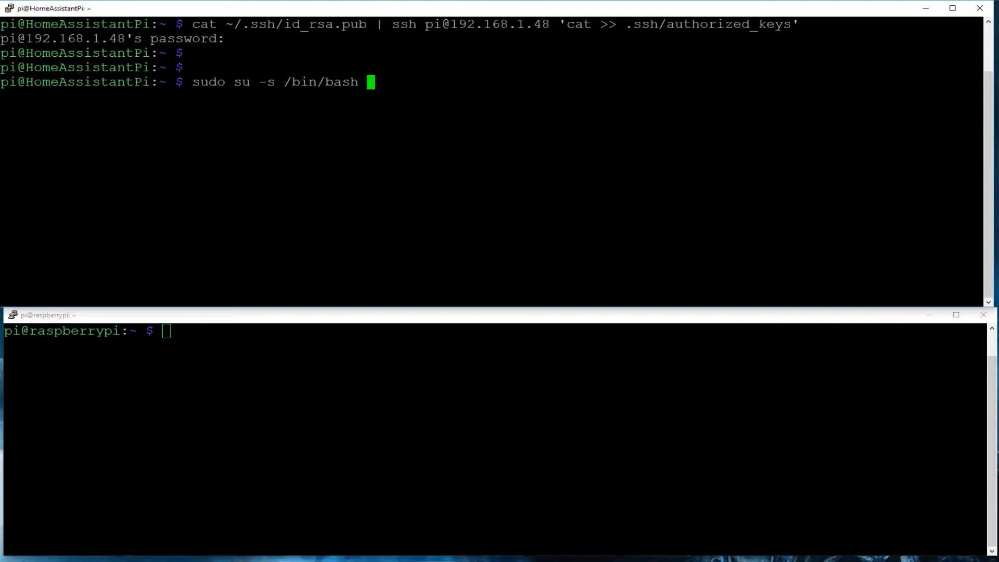
{"action": "type", "text": "homeasssitant"}
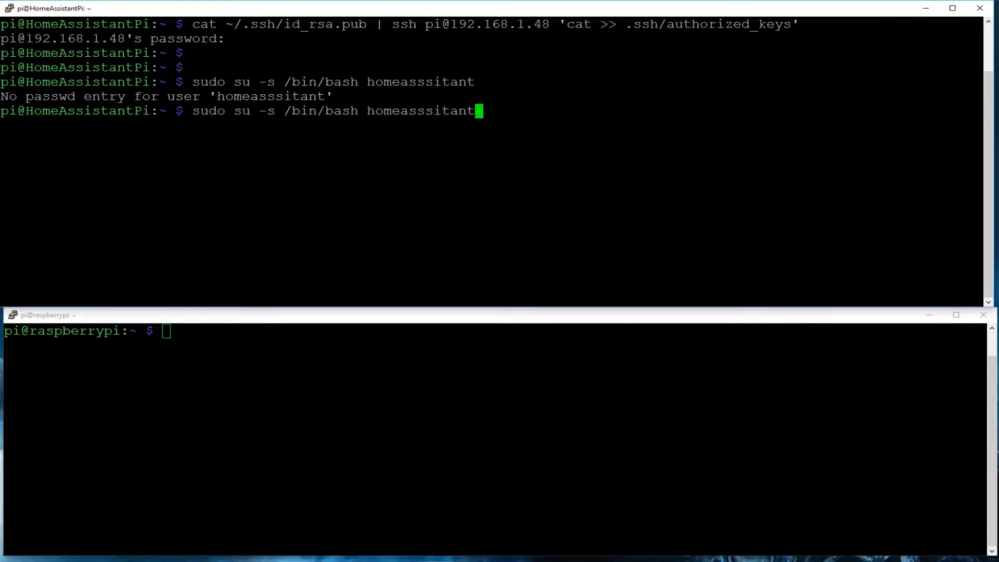
{"action": "key", "text": "BackSpace"}
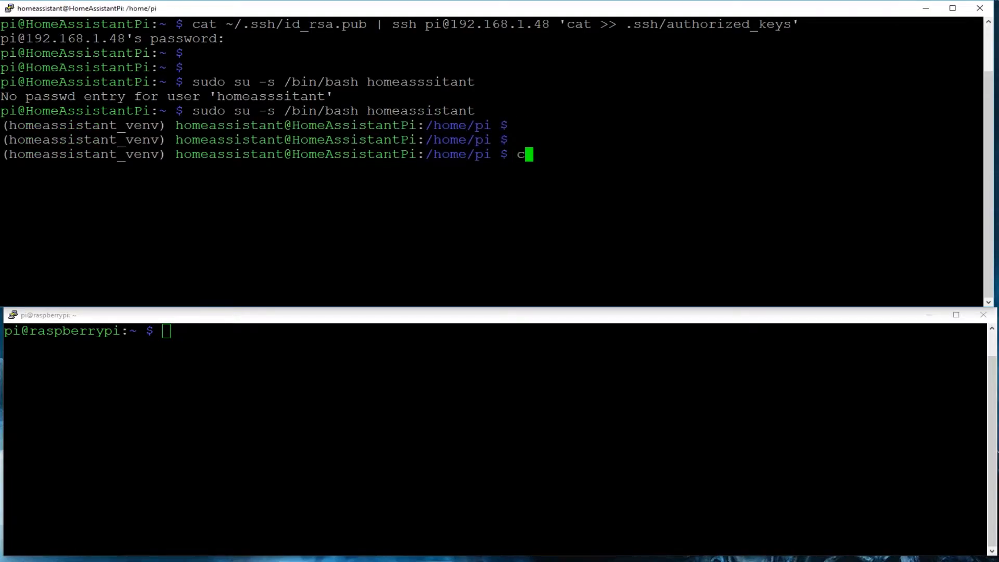
Begin the cat ~/.ssh/id_rsa.pub | ssh pi command as homeassistant
{"action": "type", "text": "at ~/."}
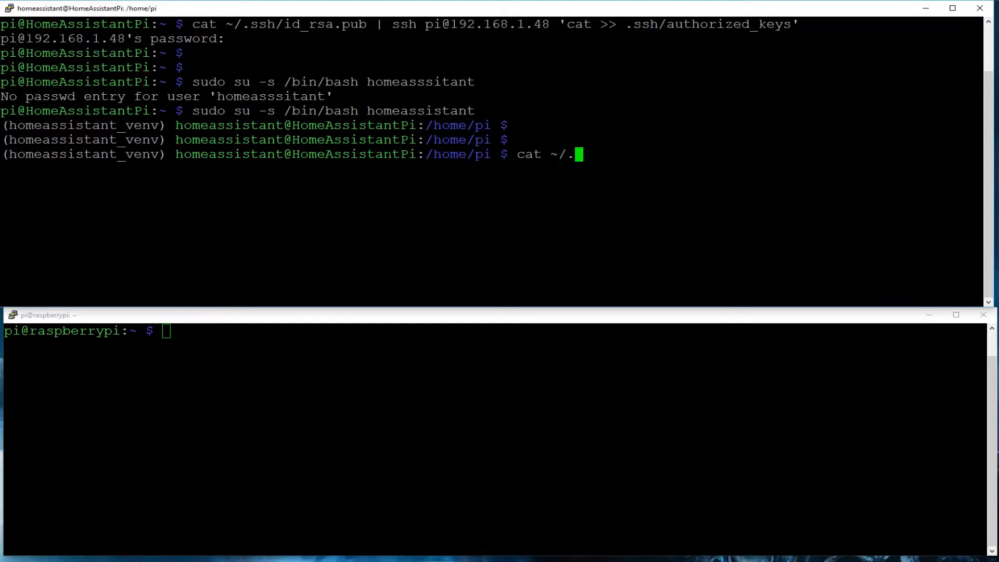
{"action": "type", "text": "ssh/i"}
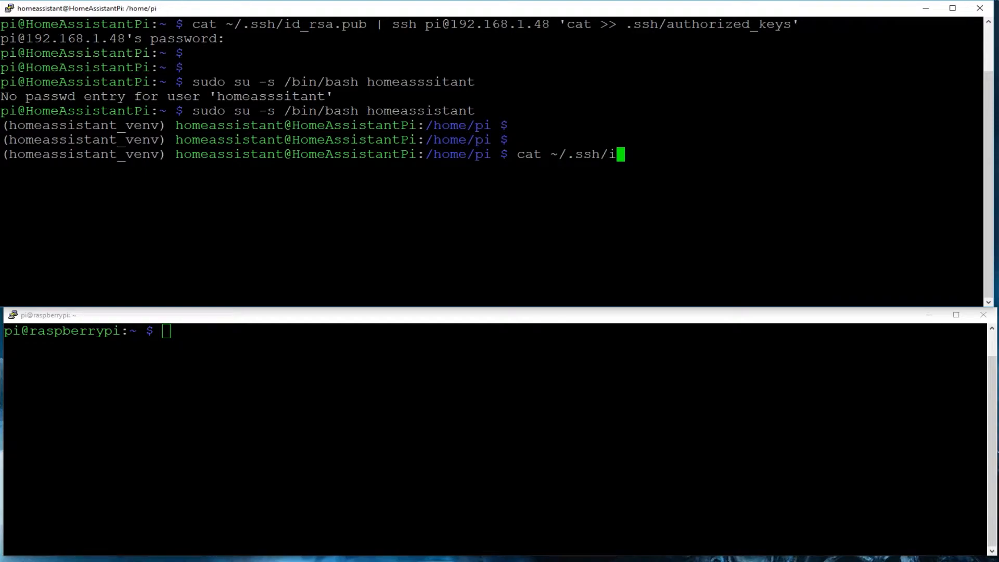
{"action": "type", "text": "d_rsa.pub"}
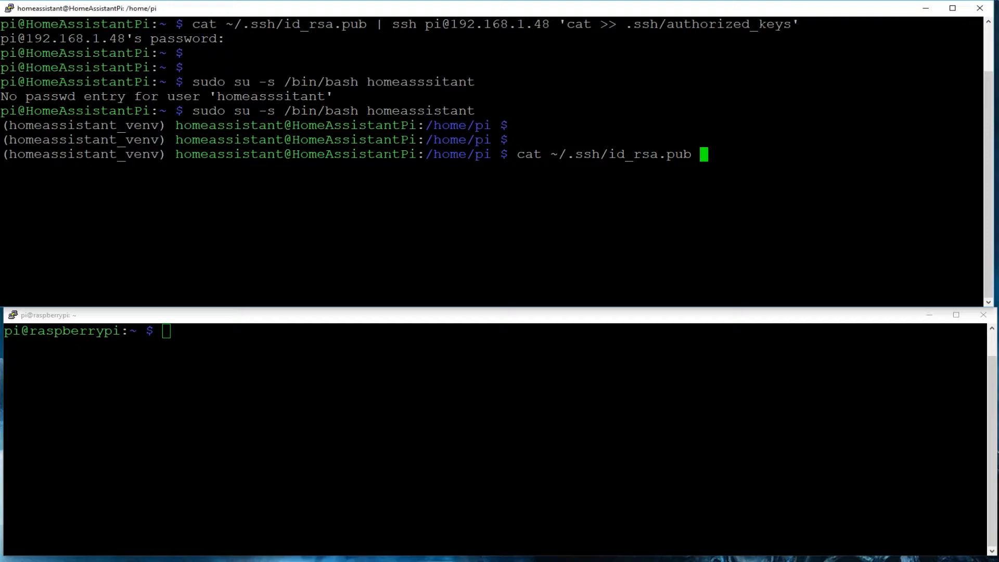
{"action": "type", "text": "| ssh pi"}
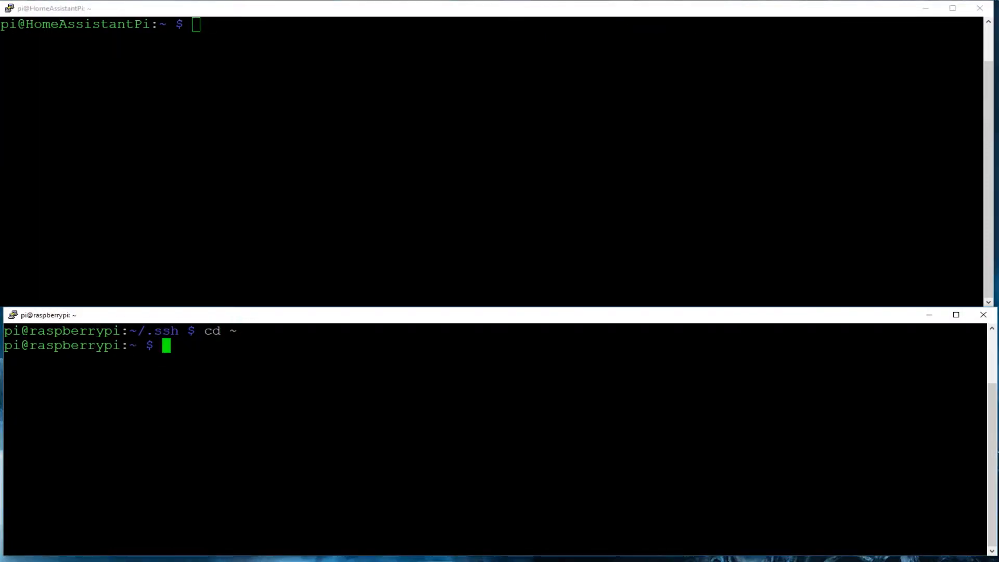
Recall sudo apt-get install pianobar, then cd into ~/.config on raspberrypi
{"action": "type", "text": "sudo apt-get"}
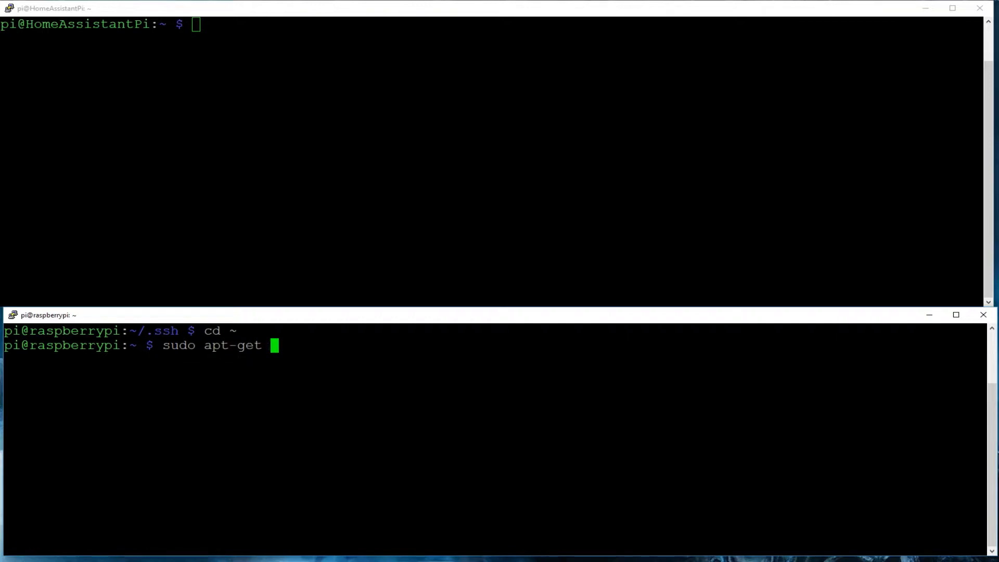
{"action": "type", "text": "install p"}
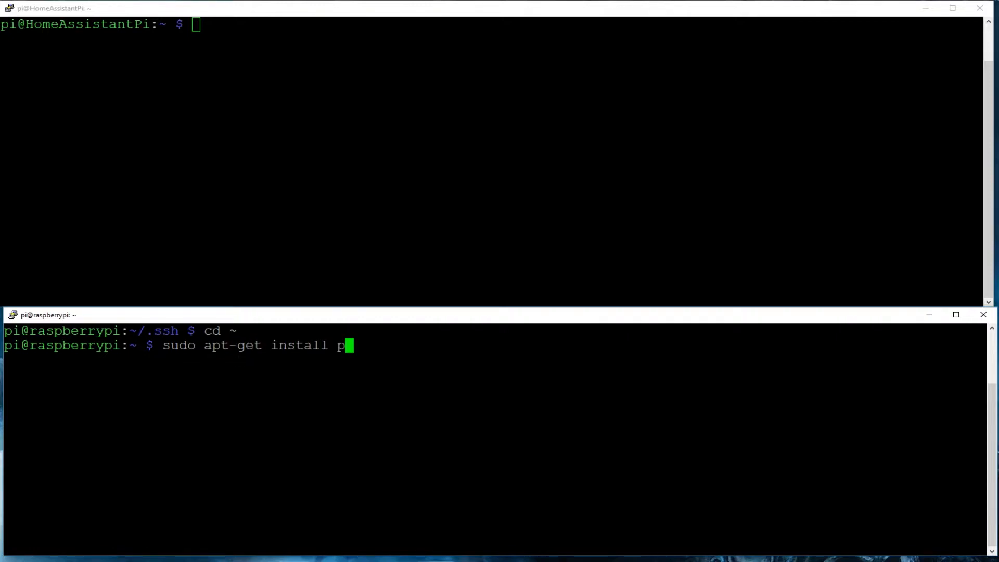
{"action": "type", "text": "ianoba"}
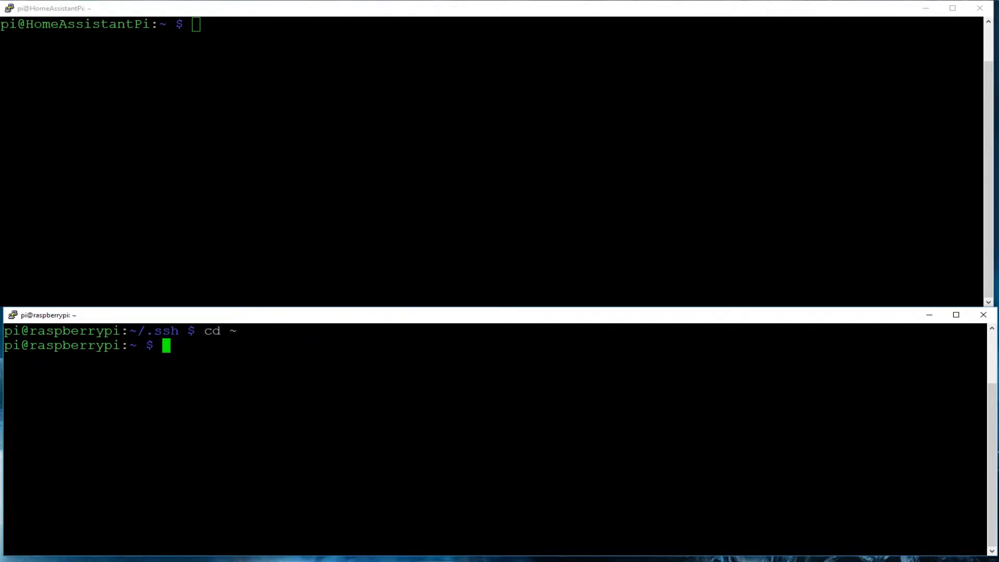
{"action": "type", "text": "cd"}
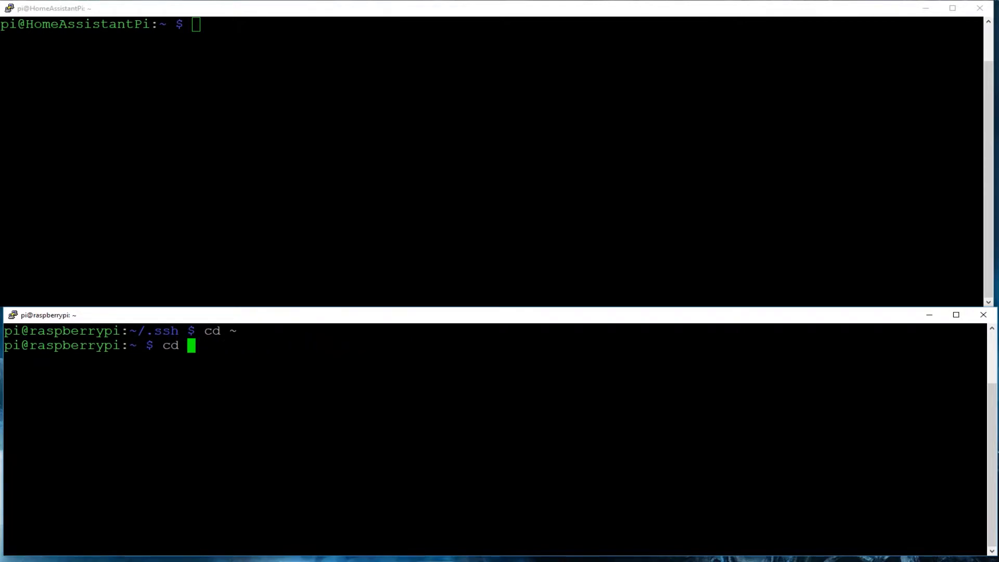
{"action": "type", "text": ".config/"}
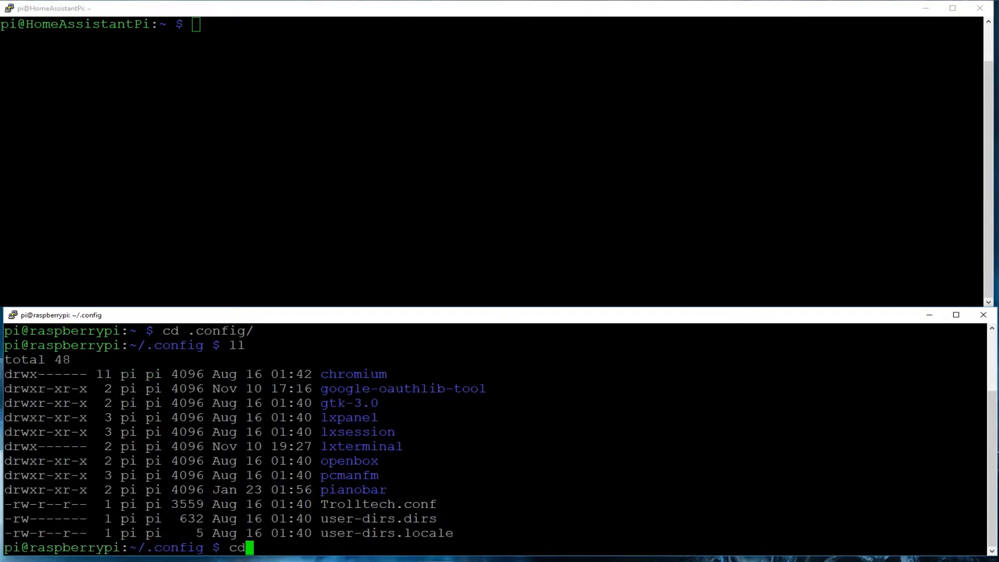
Review the pianobar config's act_ key bindings in vim and quit with :q! unsaved
{"action": "key", "text": "Return"}
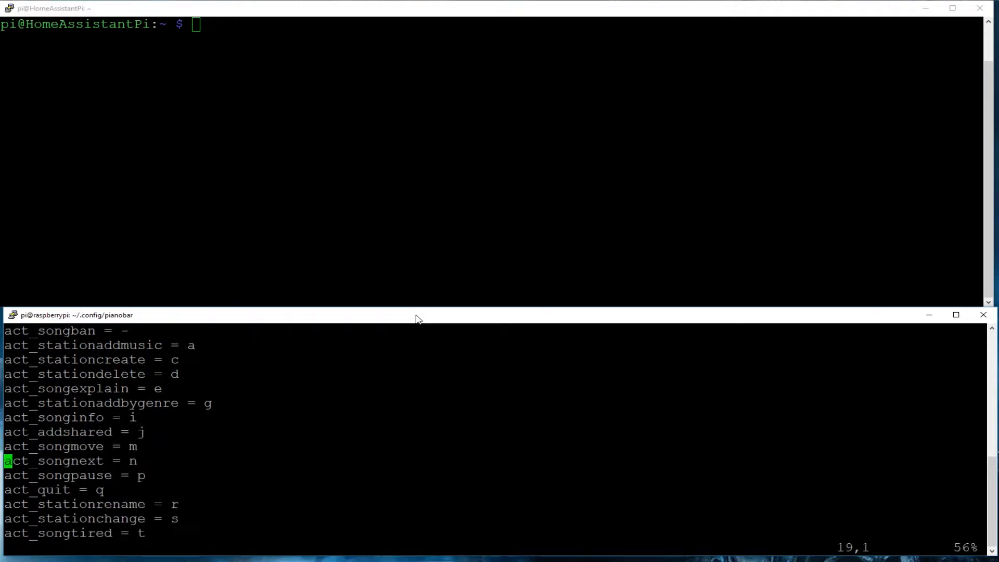
{"action": "scroll", "scroll_direction": "down", "scroll_amount": 3}
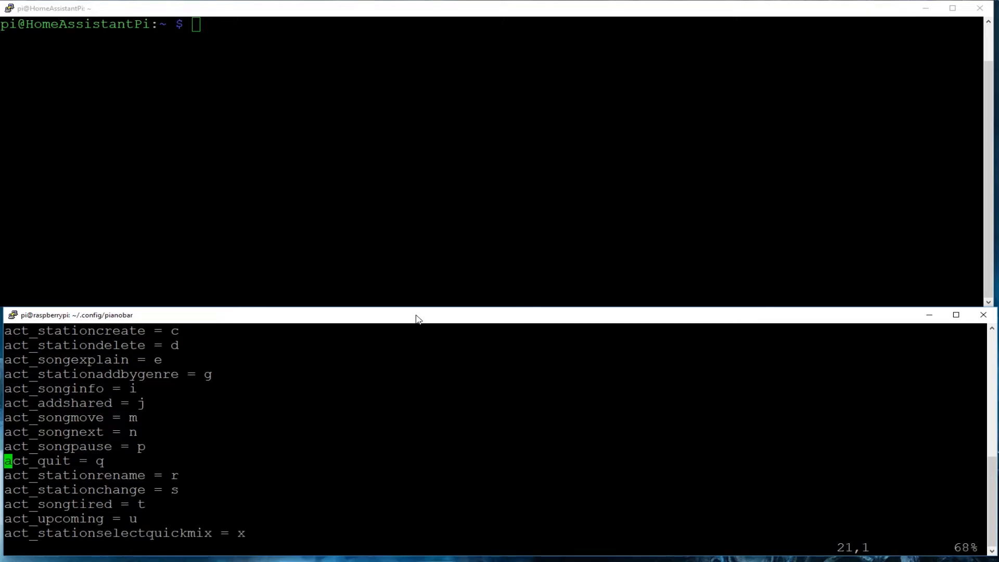
{"action": "scroll", "scroll_direction": "down", "scroll_amount": 3}
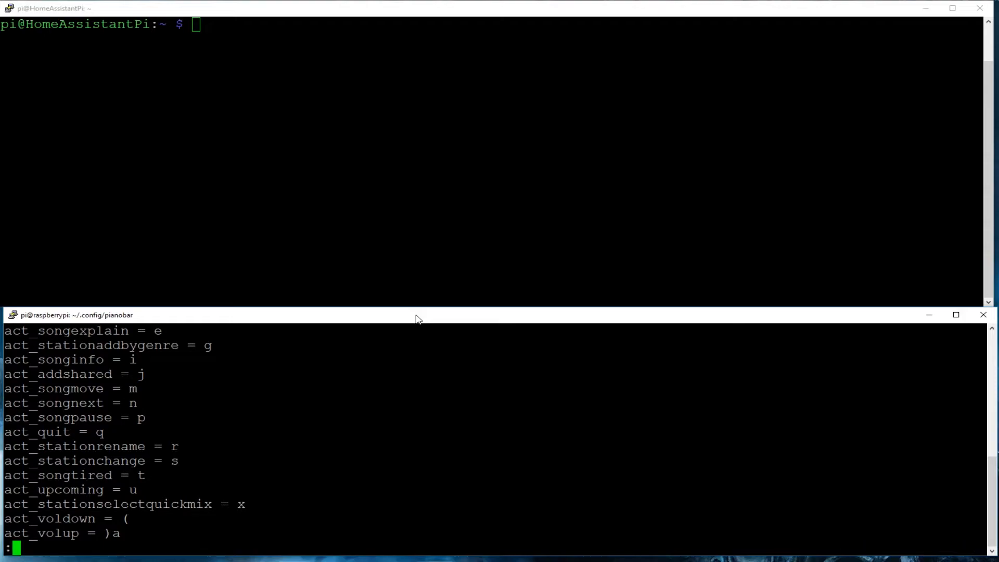
{"action": "type", "text": "q!"}
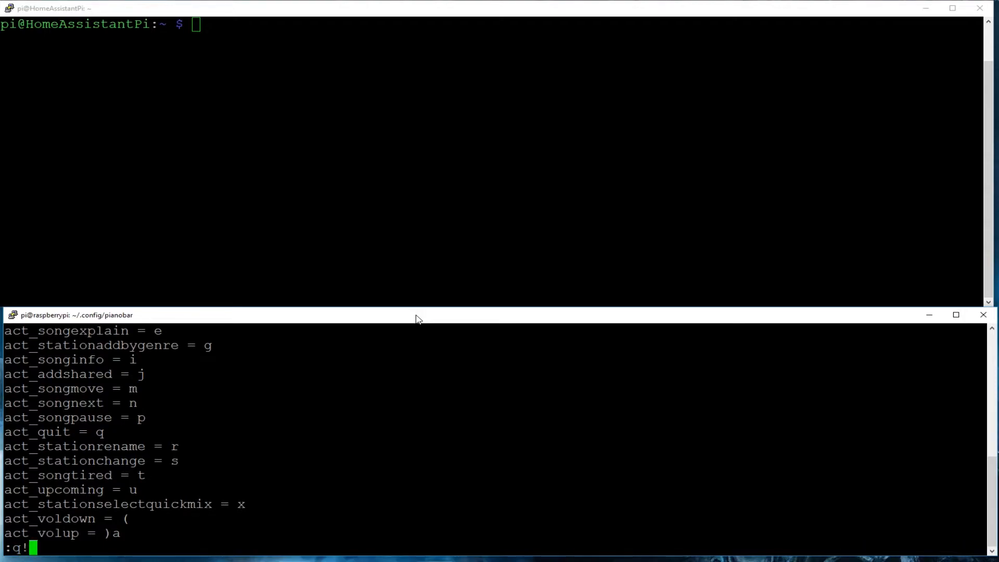
{"action": "key", "text": "Return"}
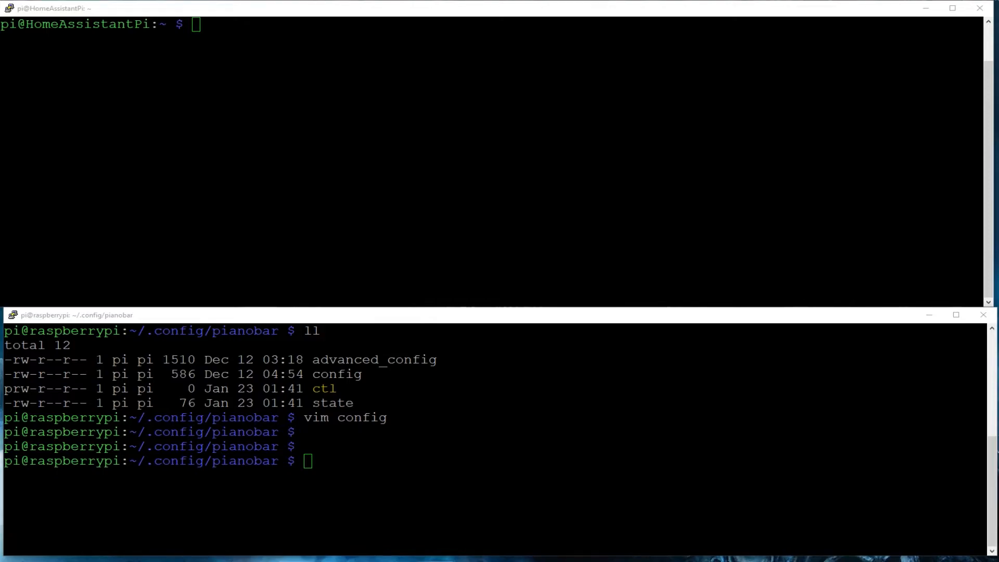
Create the ctl named pipe with mkfifo /home/pi/.config/pianobar/ctl
{"action": "type", "text": "mk"}
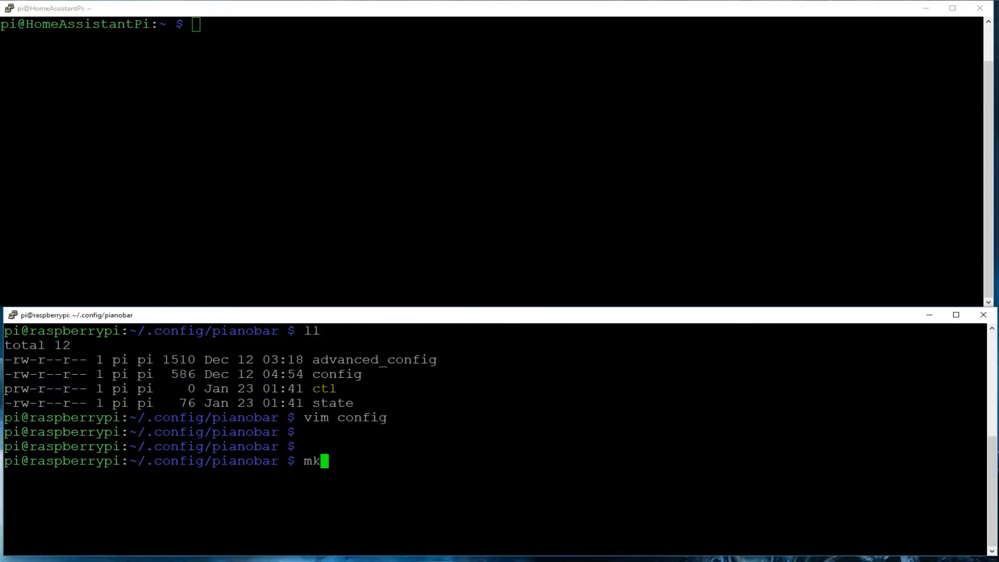
{"action": "type", "text": "fifo /home/"}
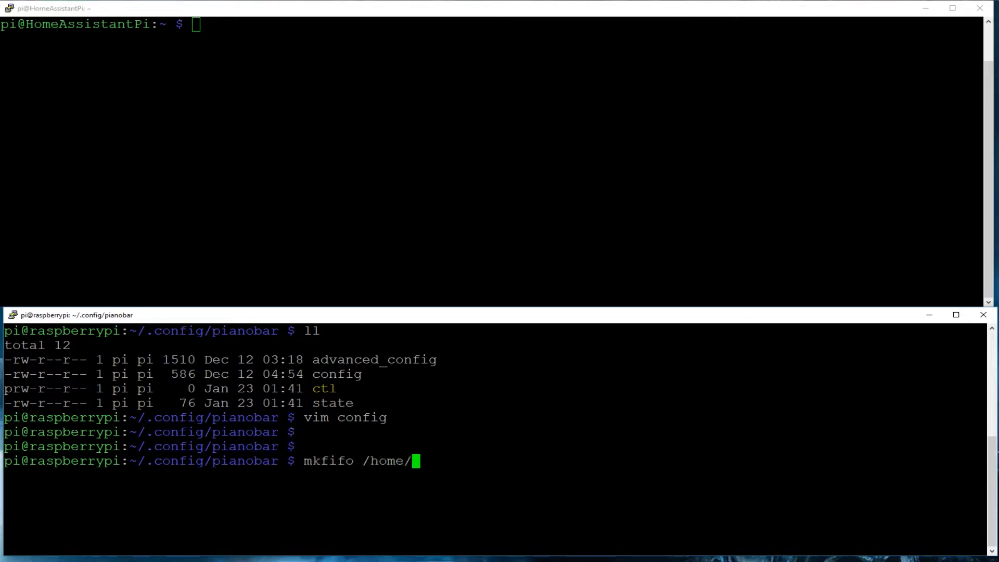
{"action": "type", "text": "pi/.config"}
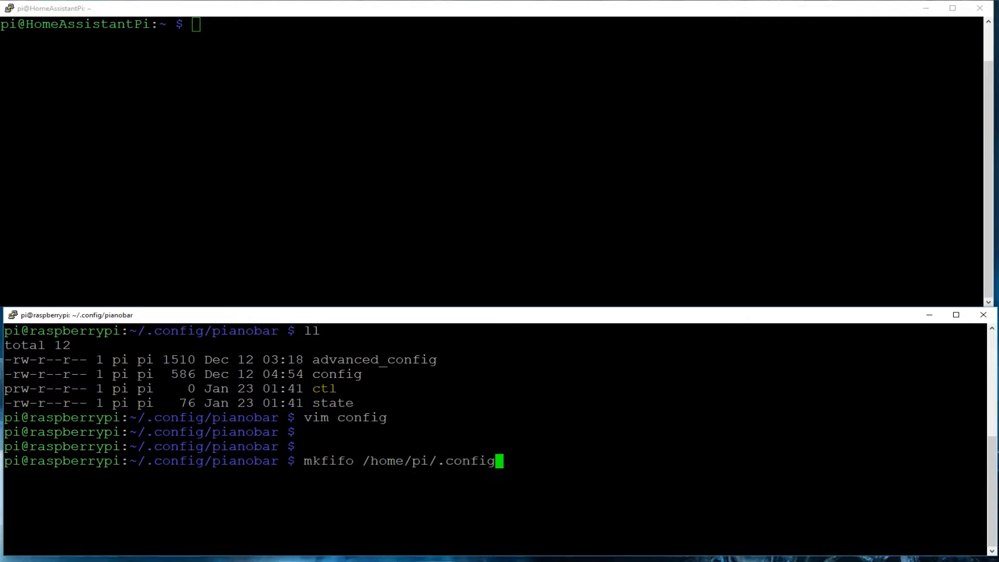
{"action": "type", "text": "/pia"}
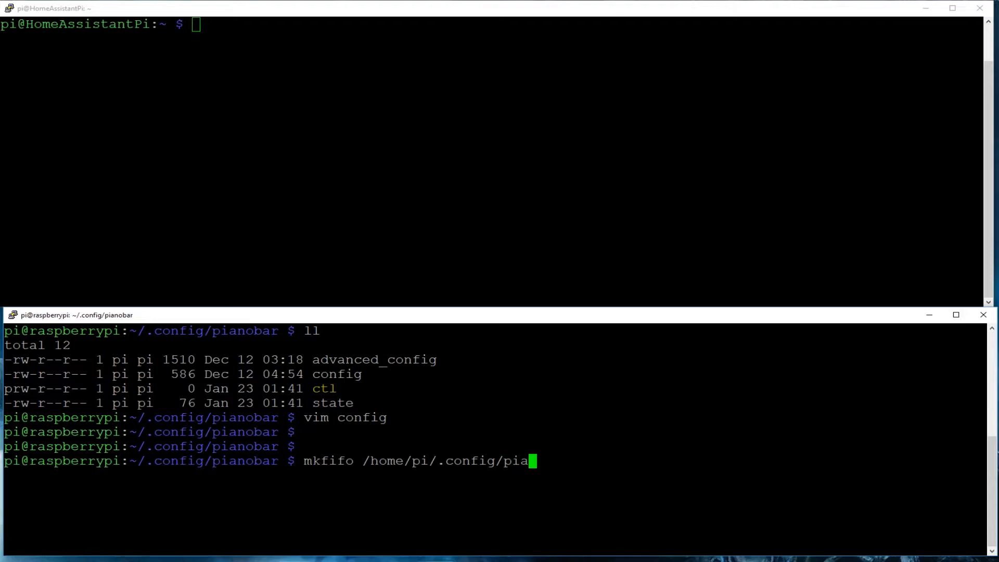
{"action": "type", "text": "nobar/ctl"}
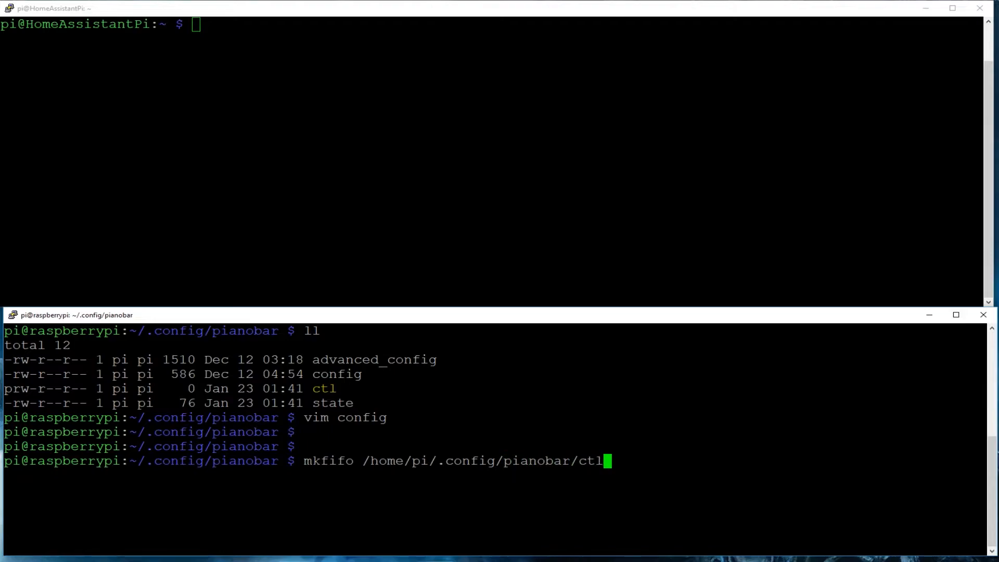
{"action": "key", "text": "Backspace"}
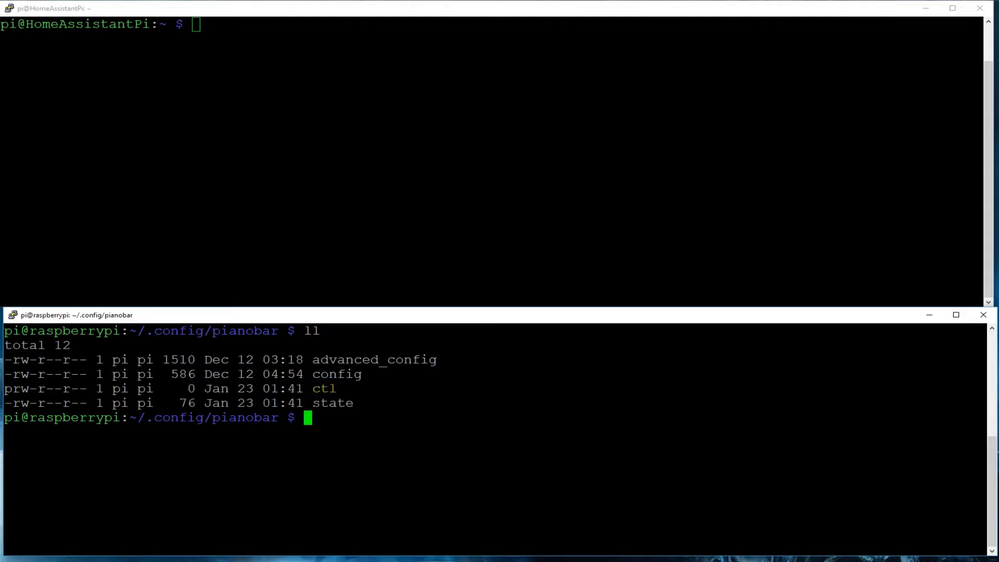
{"action": "type", "text": "vim config"}
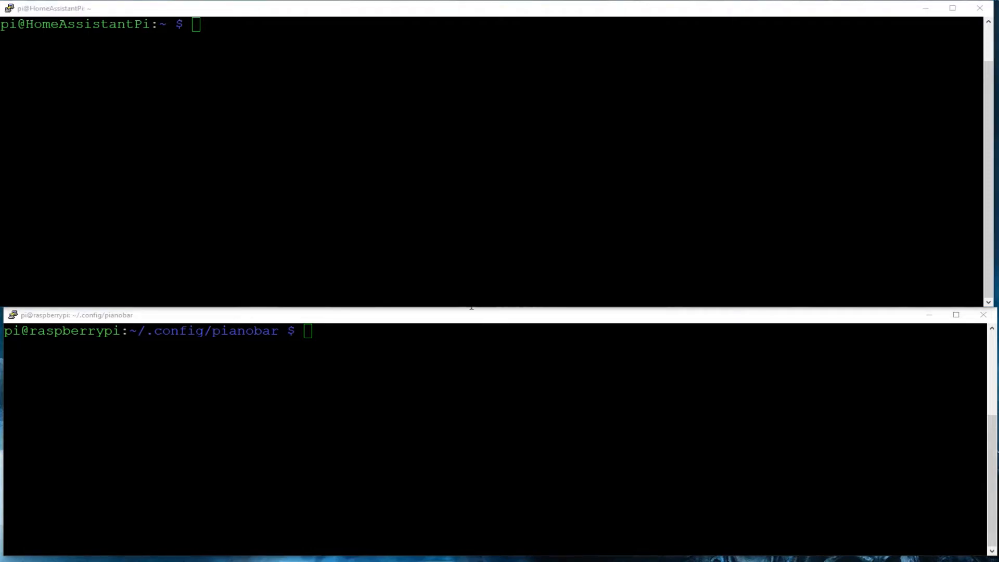
{"action": "type", "text": "cd /ho"}
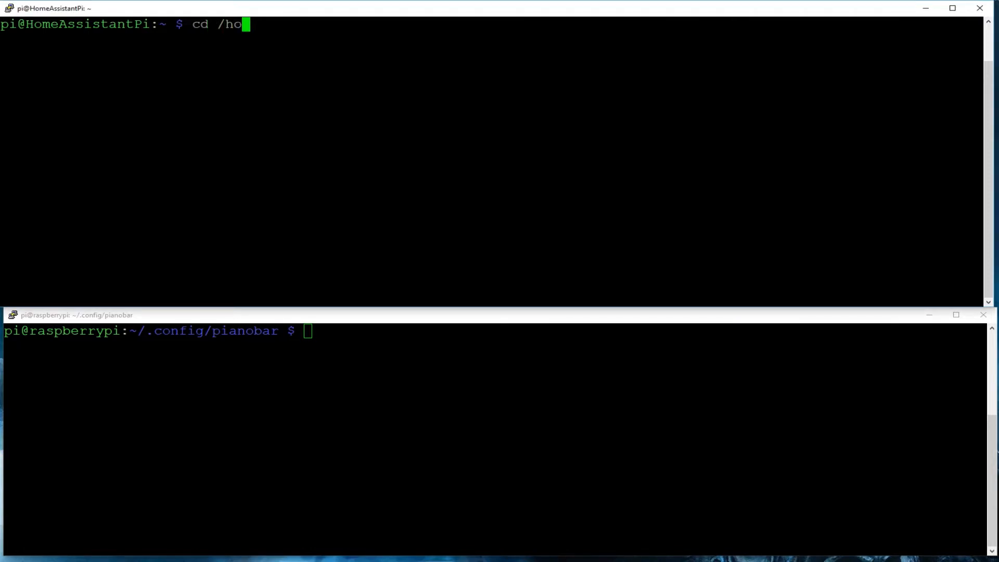
{"action": "type", "text": "me/homeas"}
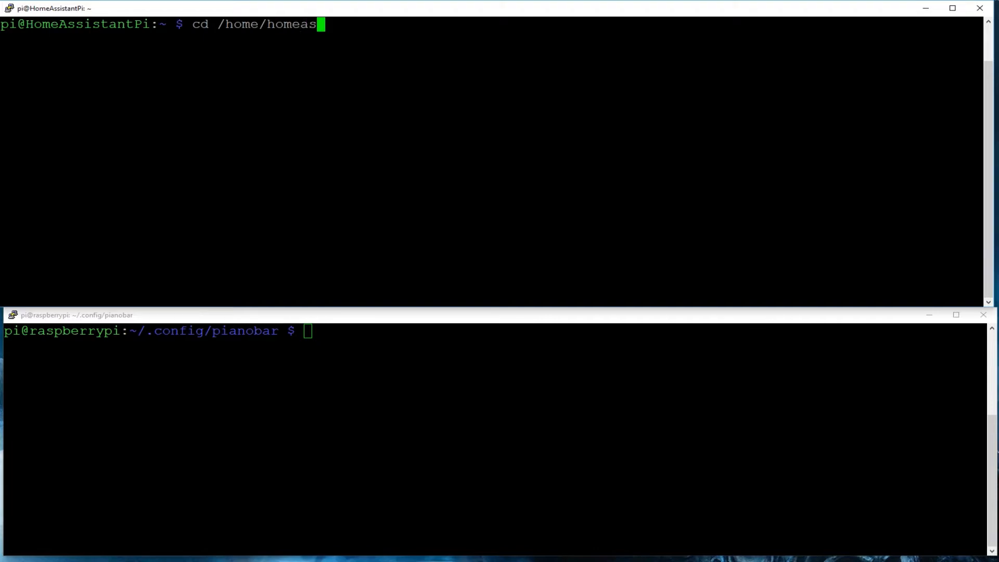
{"action": "type", "text": "sistant/.homeassistant/"}
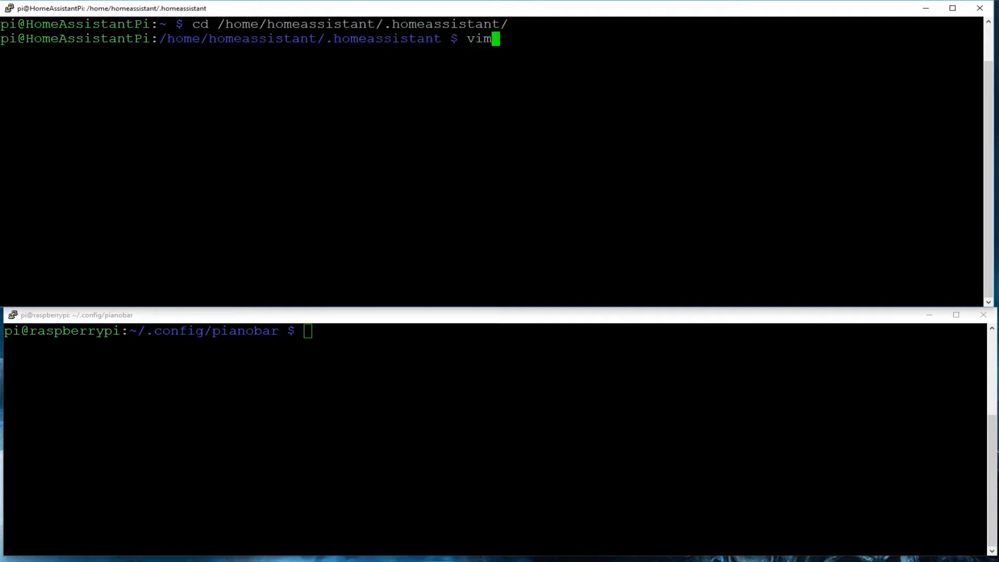
{"action": "type", "text": "configuration.yaml"}
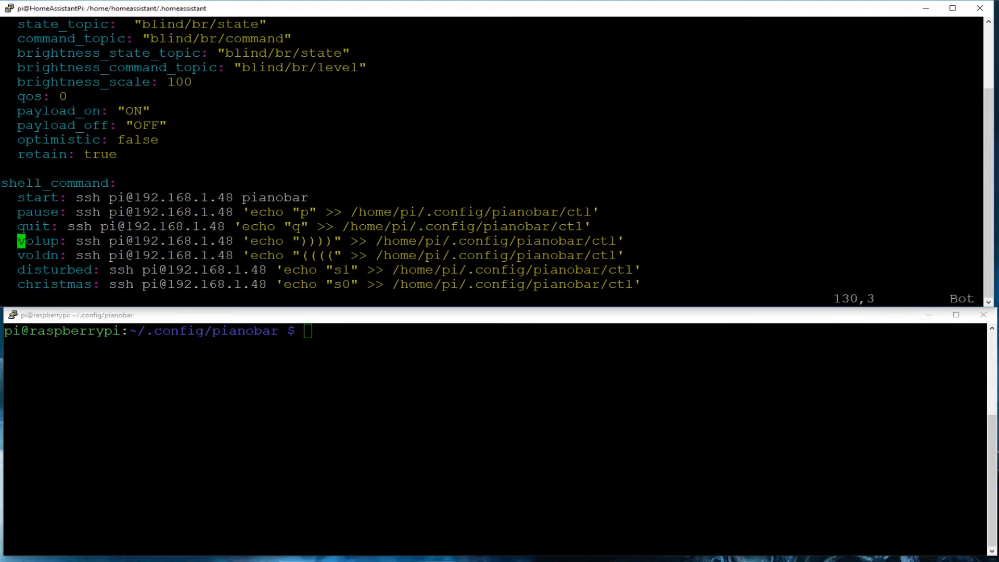
{"action": "left_click", "coordinate": [321, 255]}
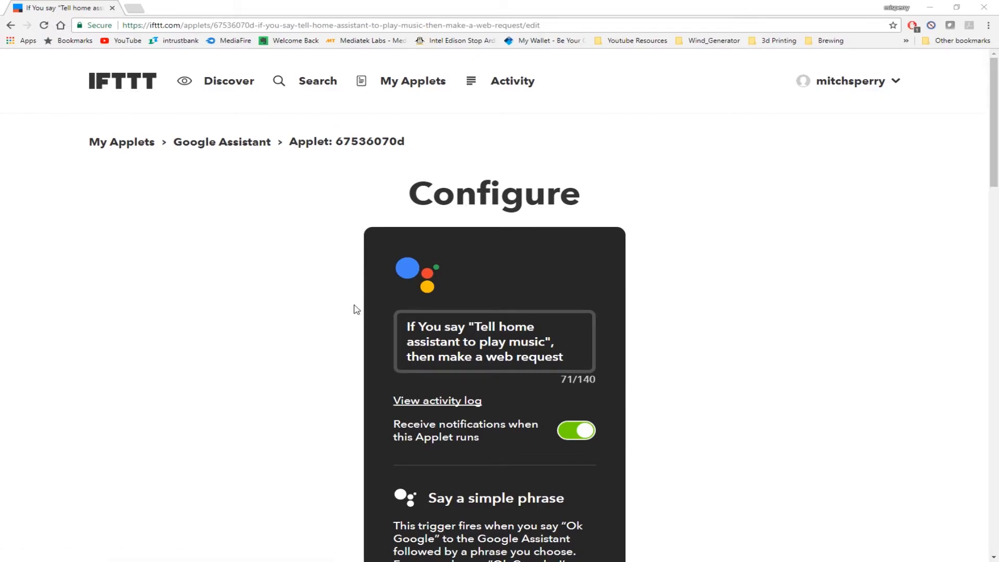
{"action": "mouse_move", "coordinate": [412, 274]}
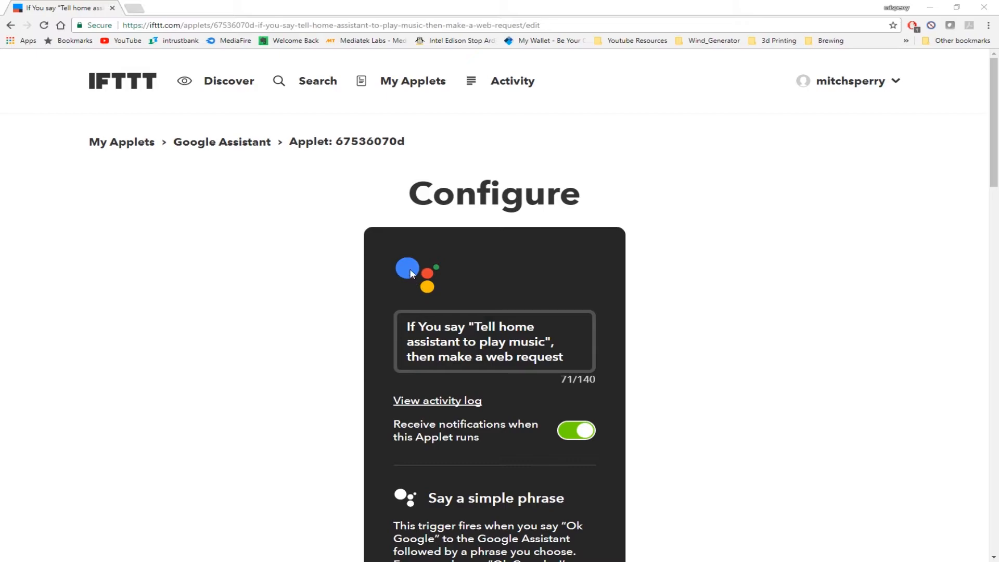
{"action": "mouse_move", "coordinate": [420, 280]}
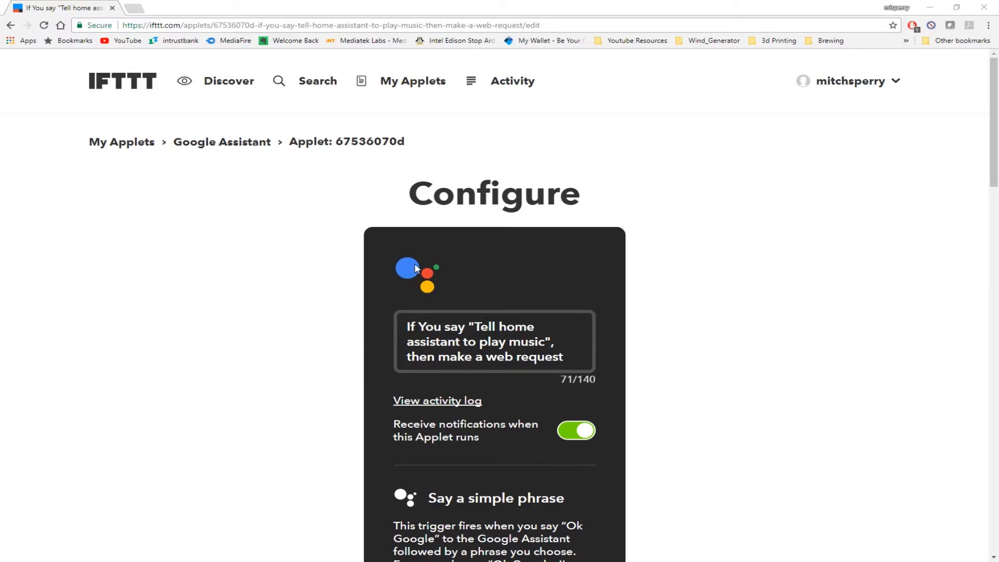
Scroll the applet's Configure page to the "Tell home assistant to play music" trigger phrases
{"action": "scroll", "scroll_direction": "down", "scroll_amount": 3}
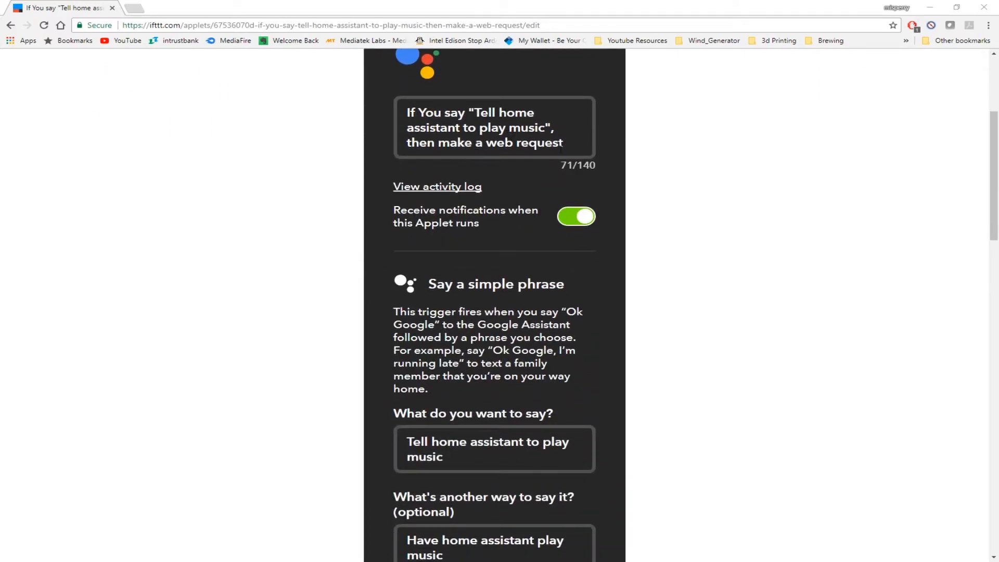
{"action": "mouse_move", "coordinate": [602, 173]}
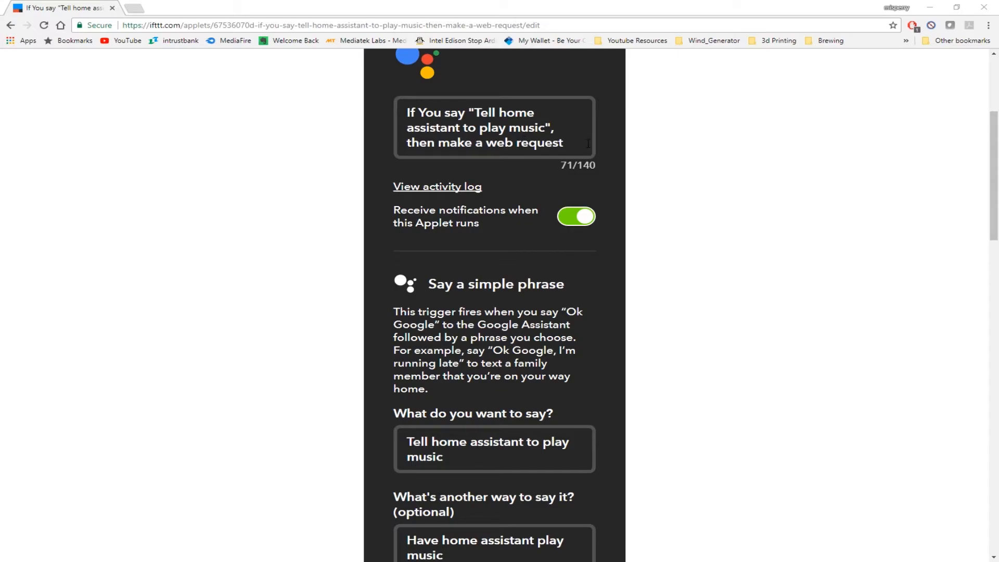
{"action": "mouse_move", "coordinate": [546, 172]}
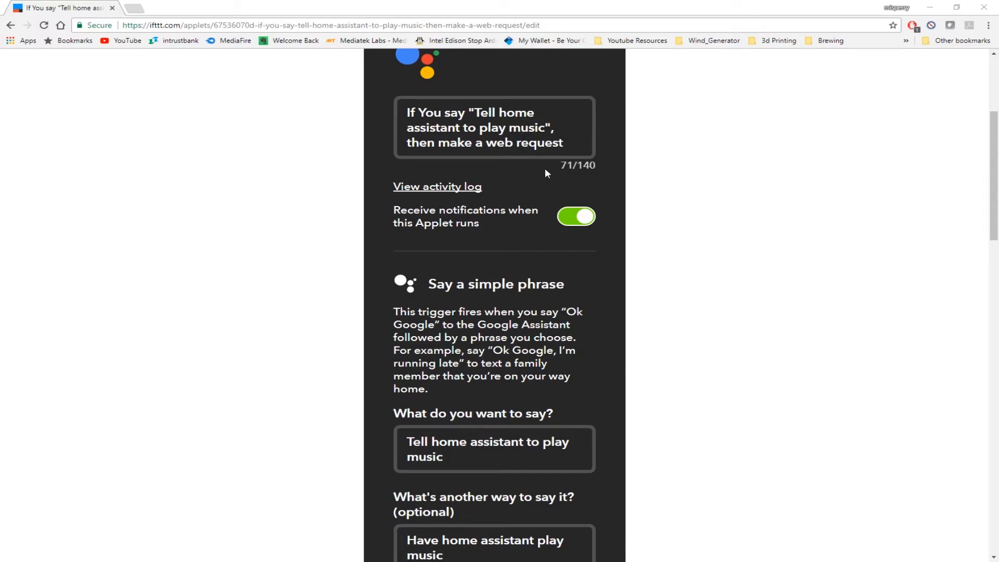
{"action": "mouse_move", "coordinate": [522, 180]}
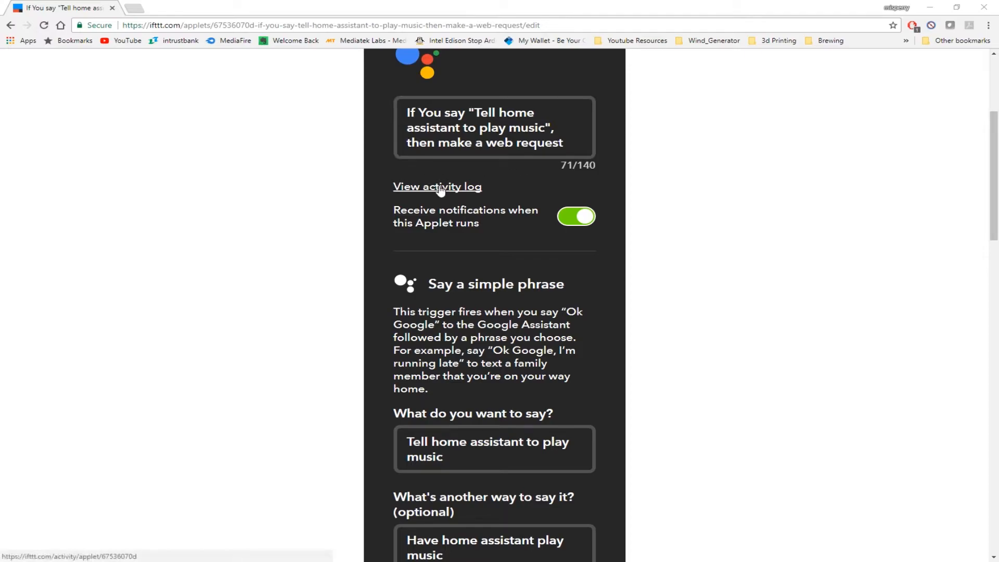
{"action": "mouse_move", "coordinate": [513, 188]}
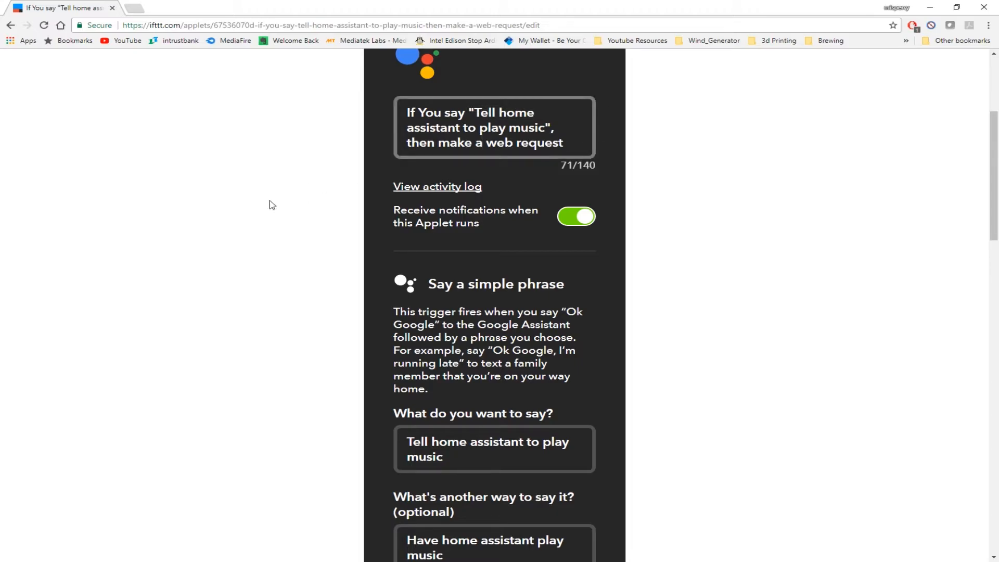
Scroll to the Make a web request URL calling shell_command/start
{"action": "scroll", "scroll_direction": "down", "scroll_amount": 3}
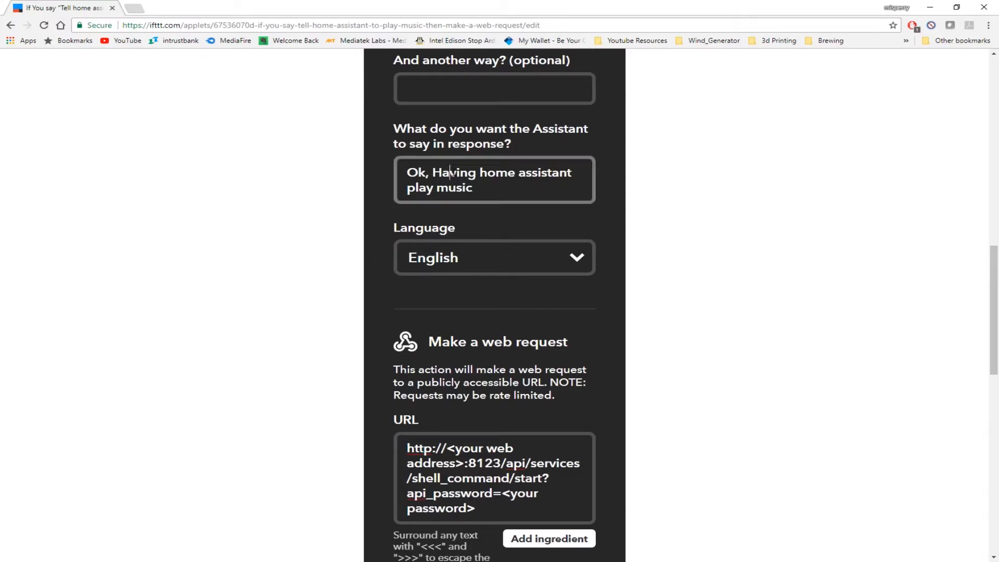
{"action": "scroll", "scroll_direction": "down", "scroll_amount": 3}
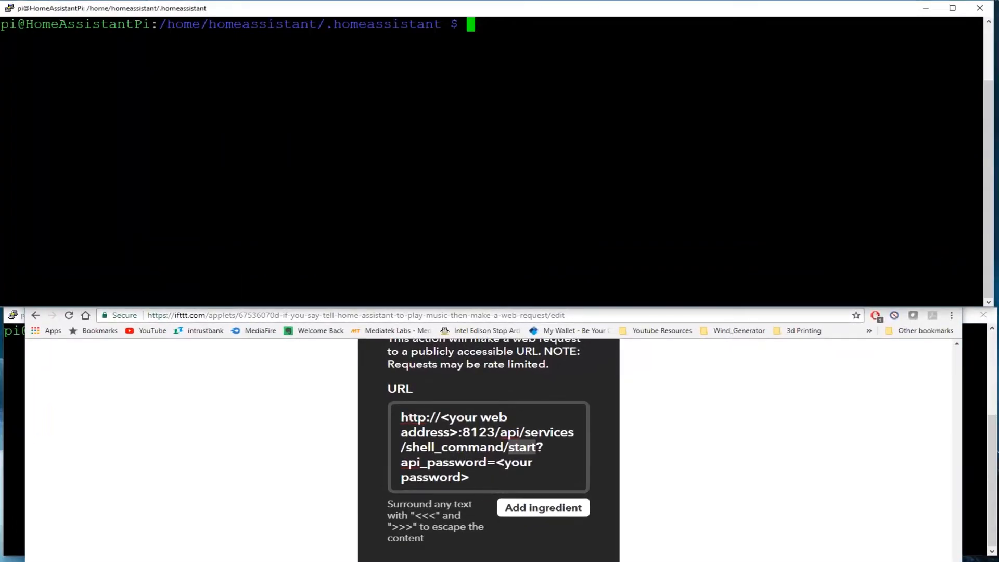
{"action": "type", "text": "vim configuration.yaml"}
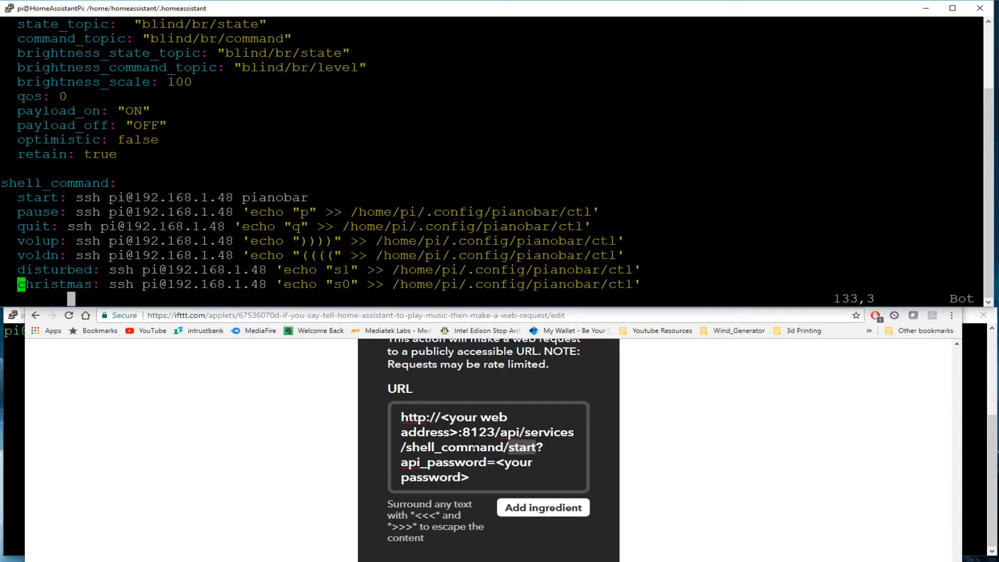
Select the word start in the shell_command block and bring the IFTTT Content Type field into view
{"action": "double_click", "coordinate": [33, 226]}
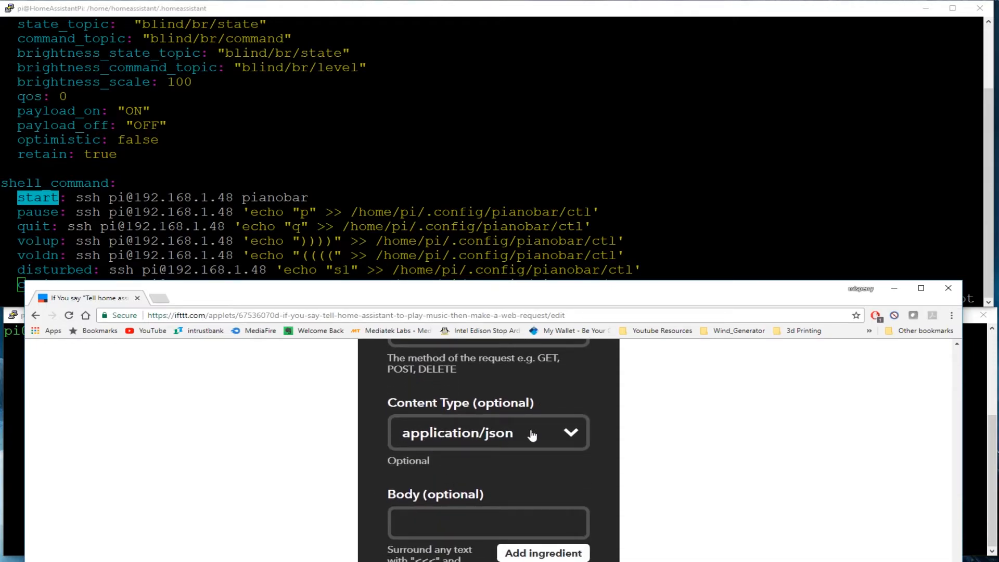
{"action": "scroll", "scroll_direction": "down", "scroll_amount": 3}
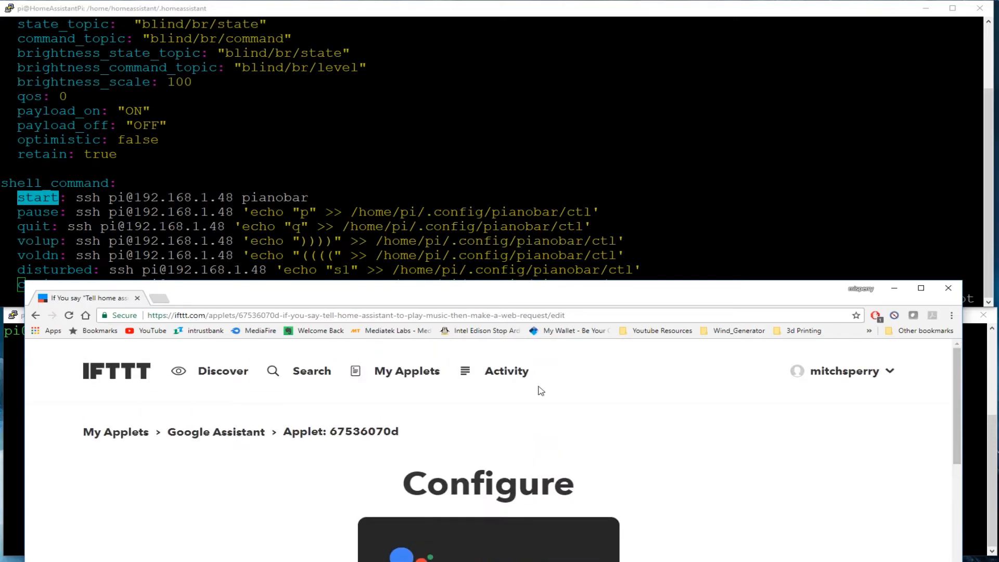
Save the play-music applet and scroll through My Applets showing play-music and stop-music as On
{"action": "scroll", "scroll_direction": "down", "scroll_amount": 3}
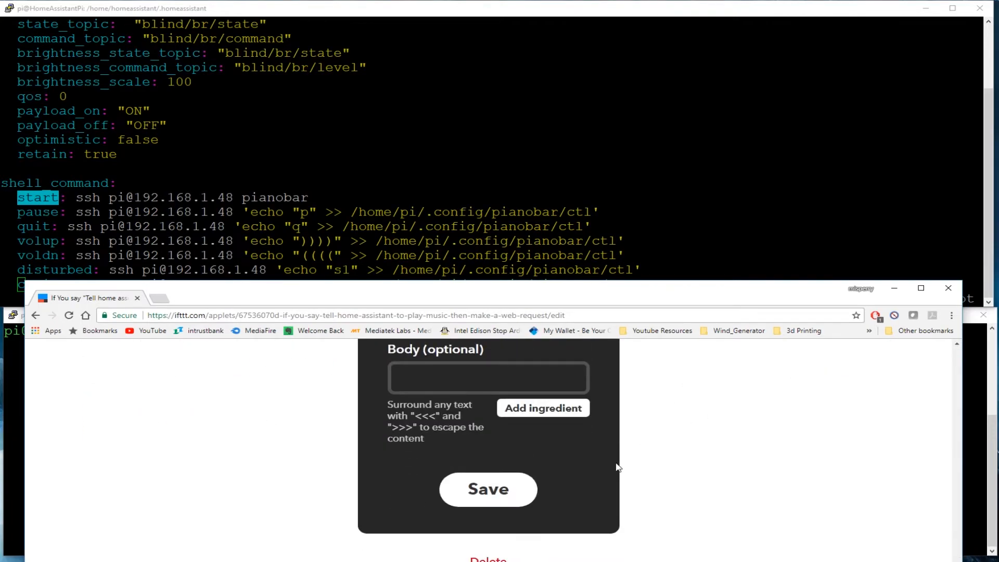
{"action": "left_click", "coordinate": [487, 489]}
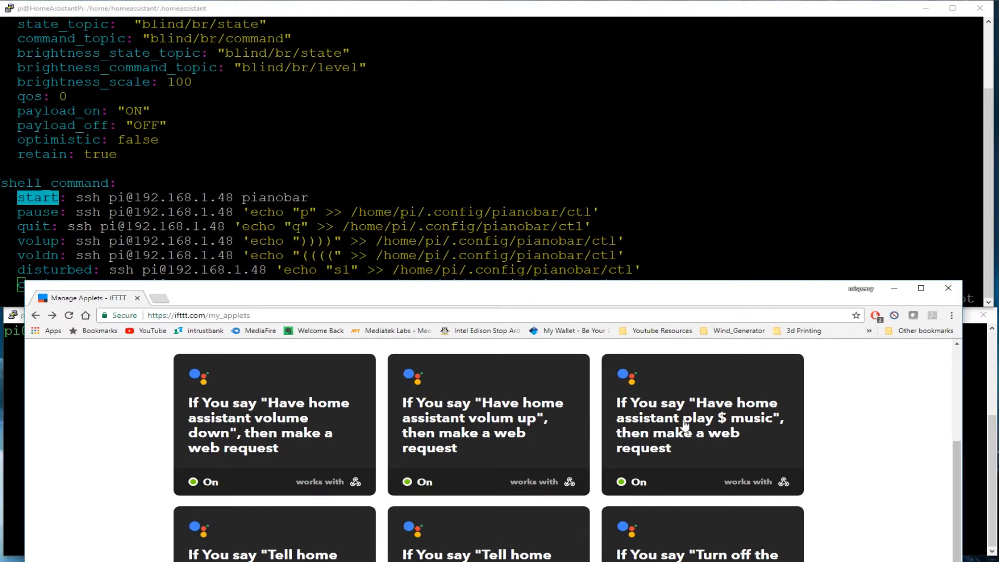
{"action": "scroll", "scroll_direction": "down", "scroll_amount": 3}
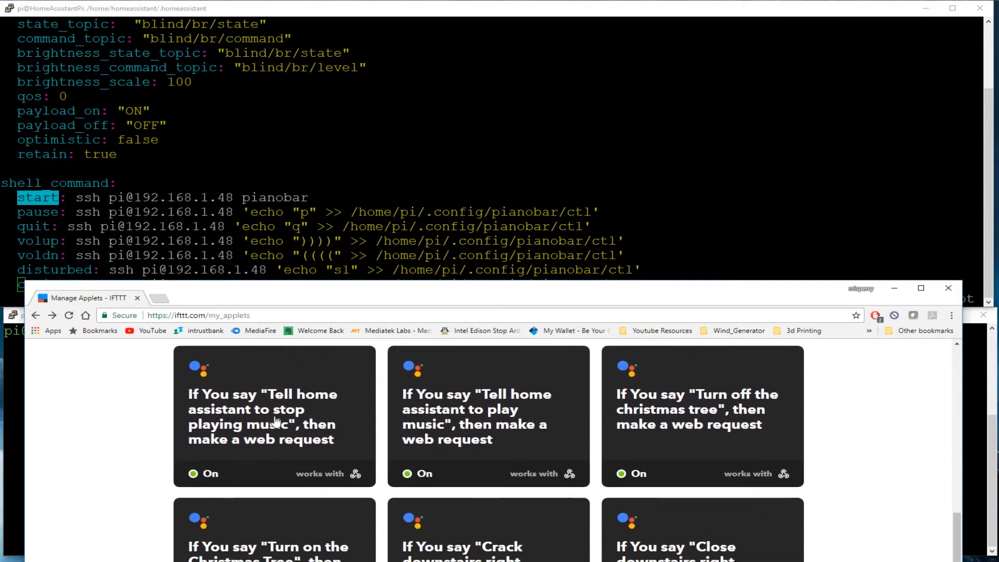
{"action": "mouse_move", "coordinate": [563, 405]}
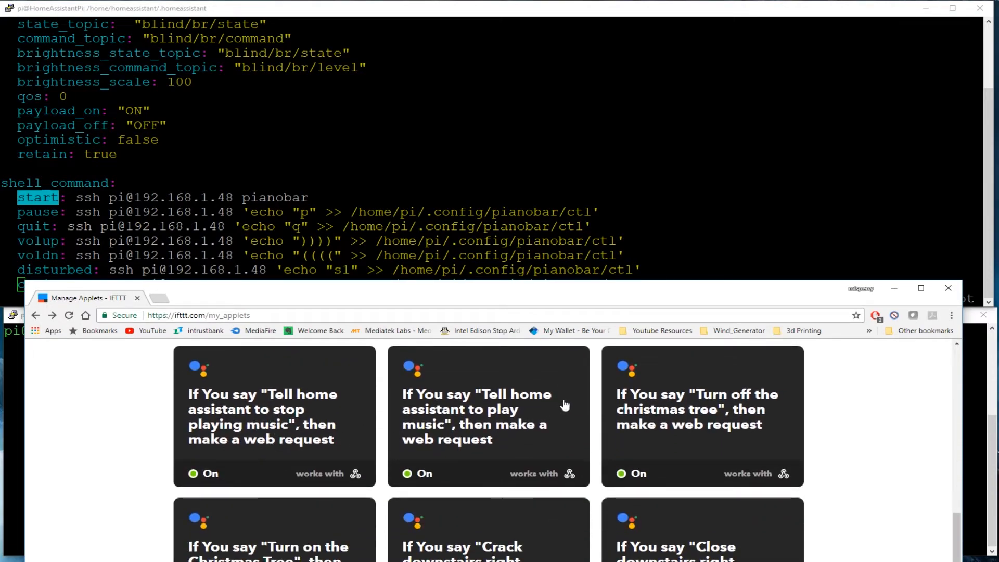
{"action": "mouse_move", "coordinate": [557, 444]}
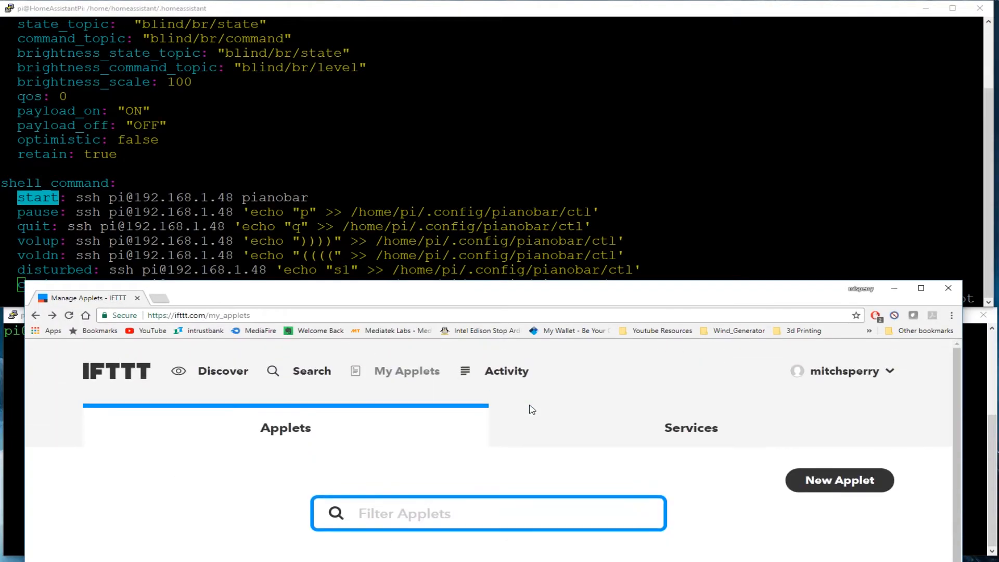
{"action": "scroll", "scroll_direction": "down", "scroll_amount": 3}
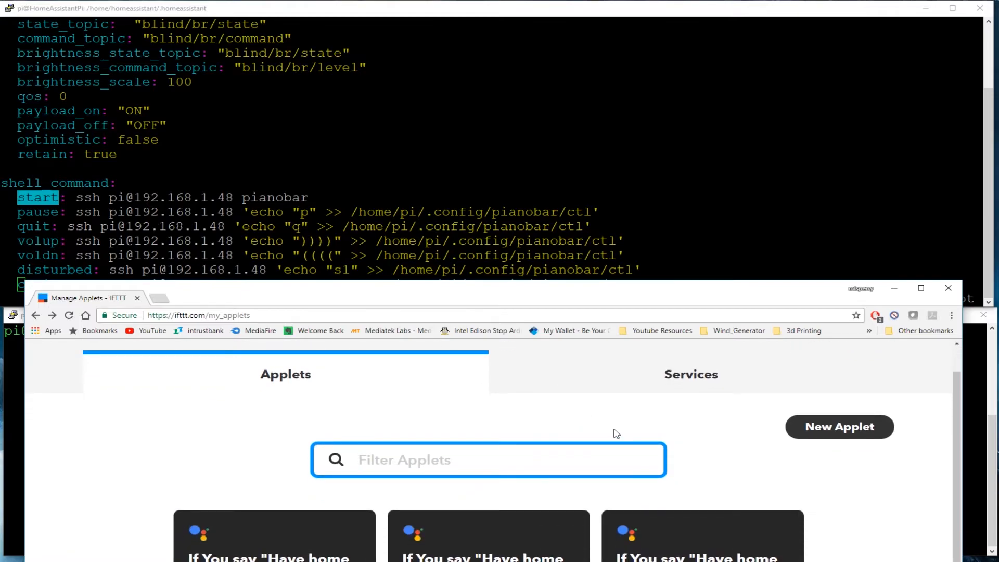
{"action": "mouse_move", "coordinate": [689, 394]}
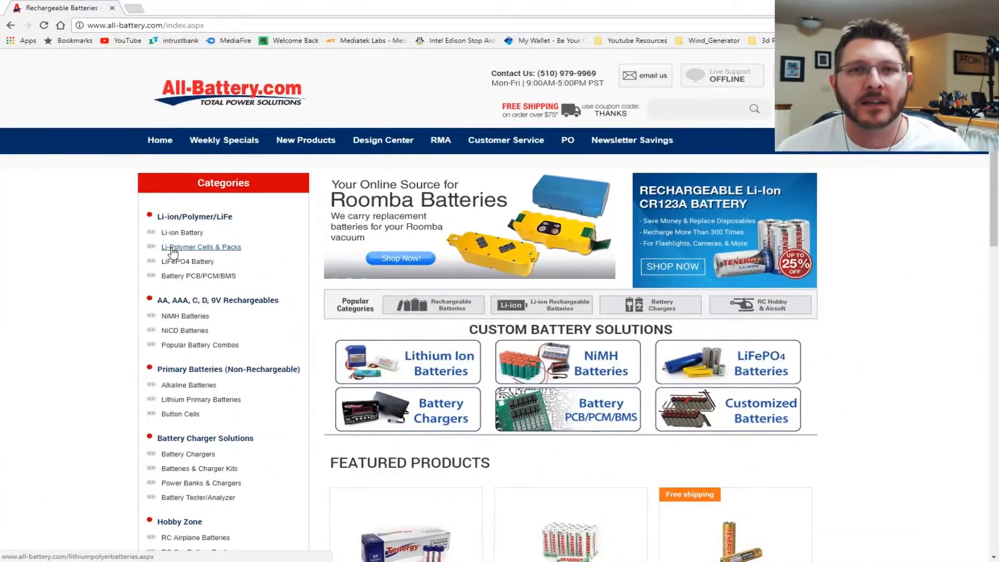
Scroll down All-Battery.com's home page through the Featured Products section with sale prices
{"action": "scroll", "scroll_direction": "down", "scroll_amount": 3}
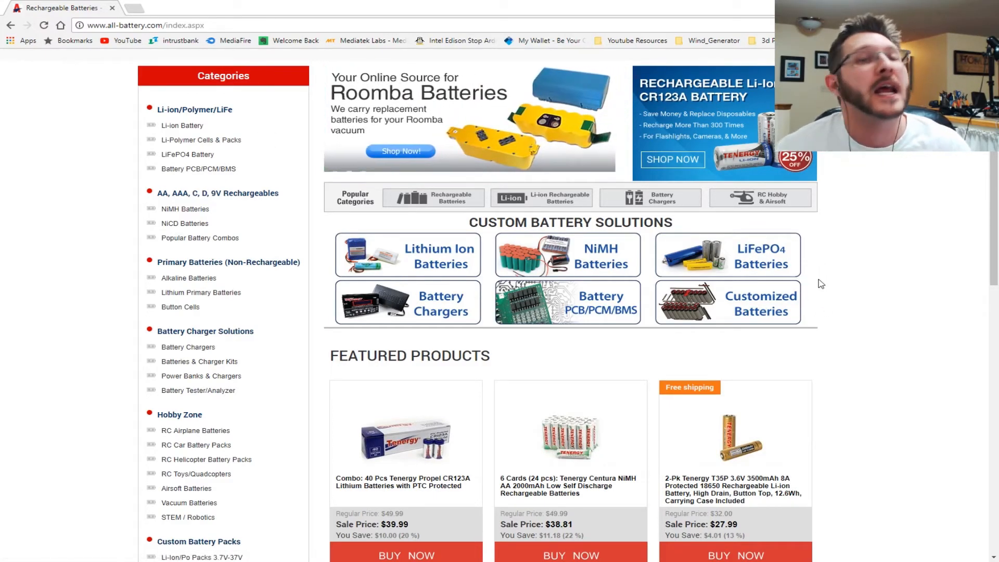
{"action": "scroll", "scroll_direction": "down", "scroll_amount": 3}
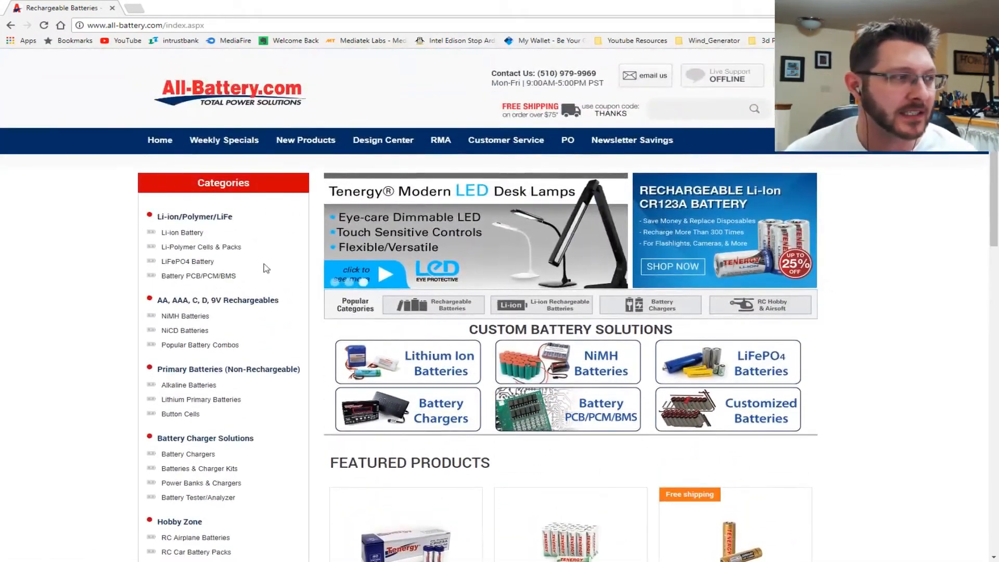
{"action": "scroll", "scroll_direction": "down", "scroll_amount": 3}
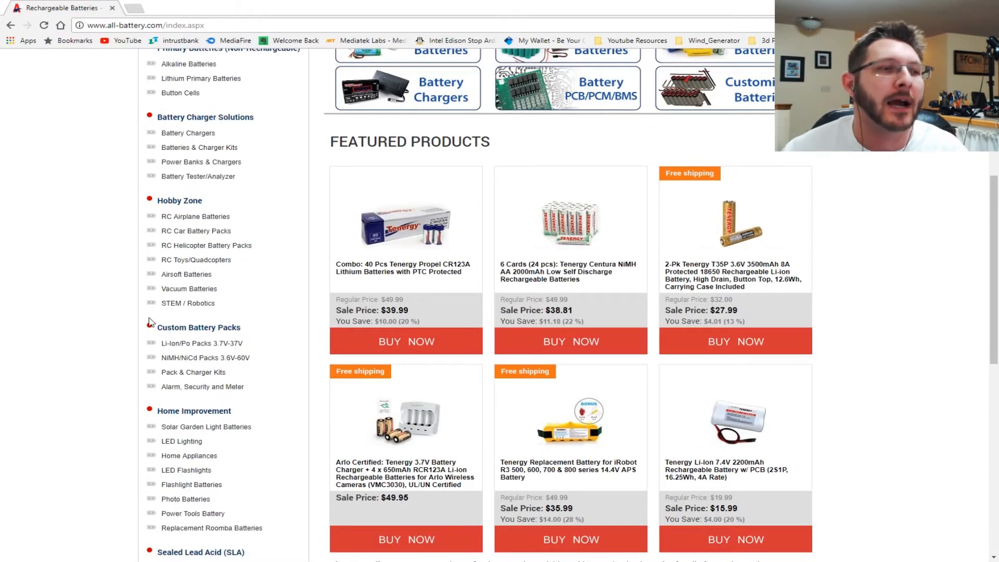
{"action": "scroll", "scroll_direction": "down", "scroll_amount": 3}
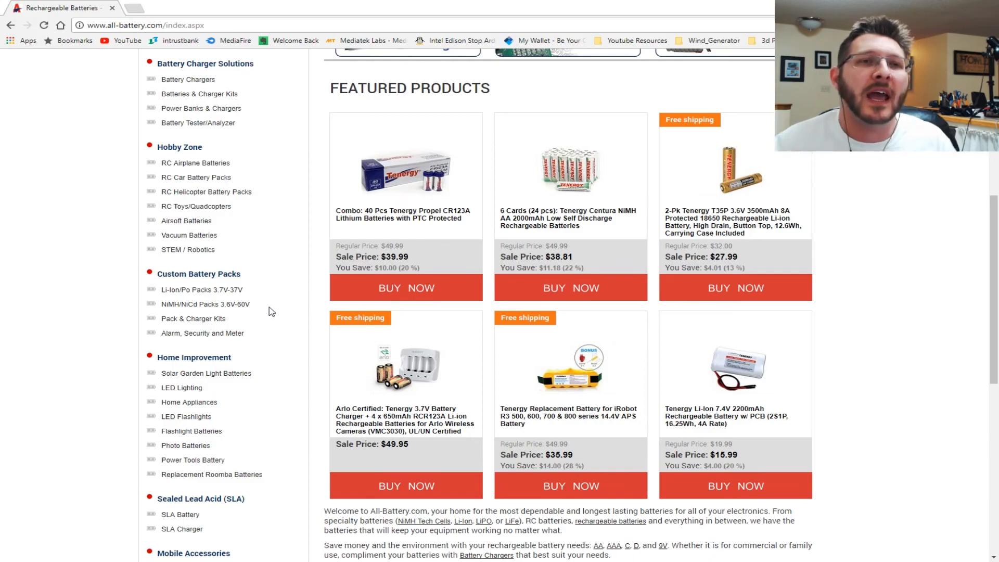
{"action": "mouse_move", "coordinate": [414, 177]}
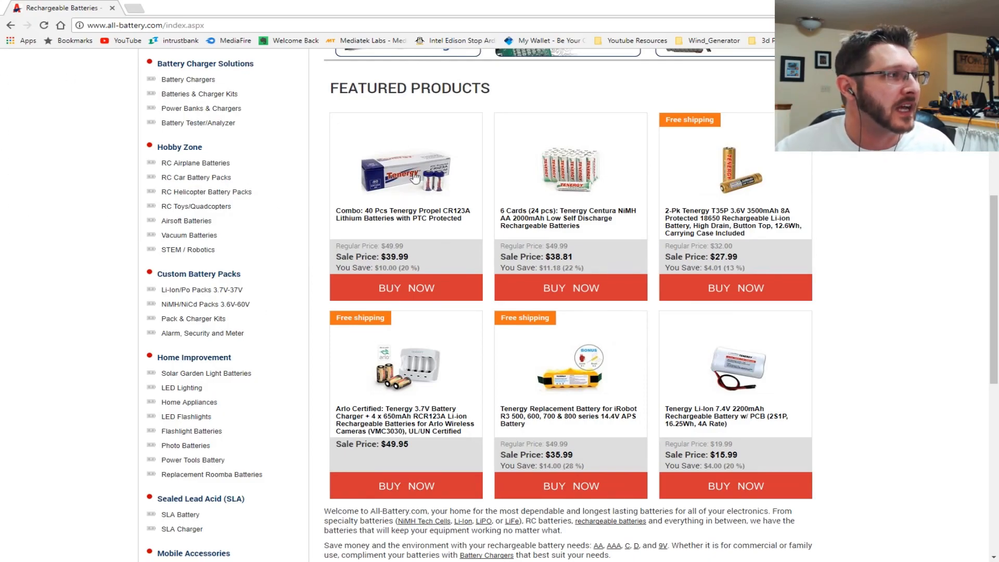